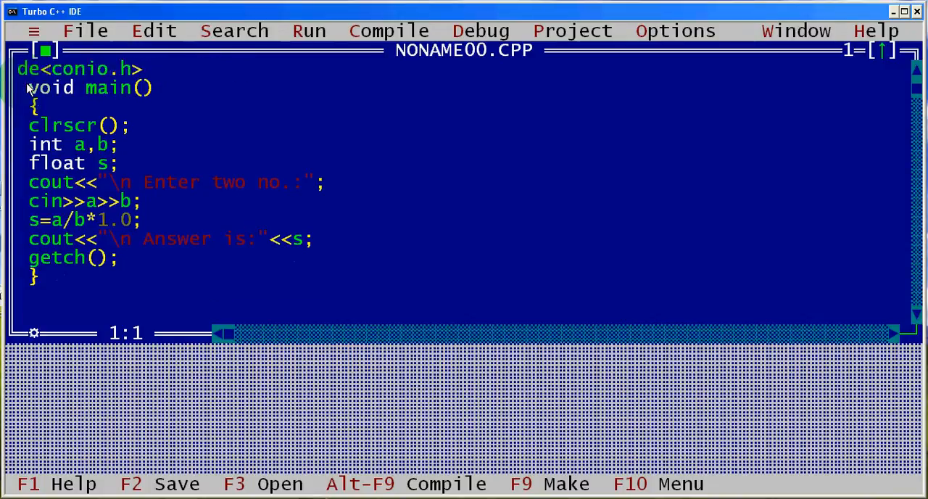
# Clear the old division program so NONAME00.CPP is empty.
pyautogui.scroll(-3)
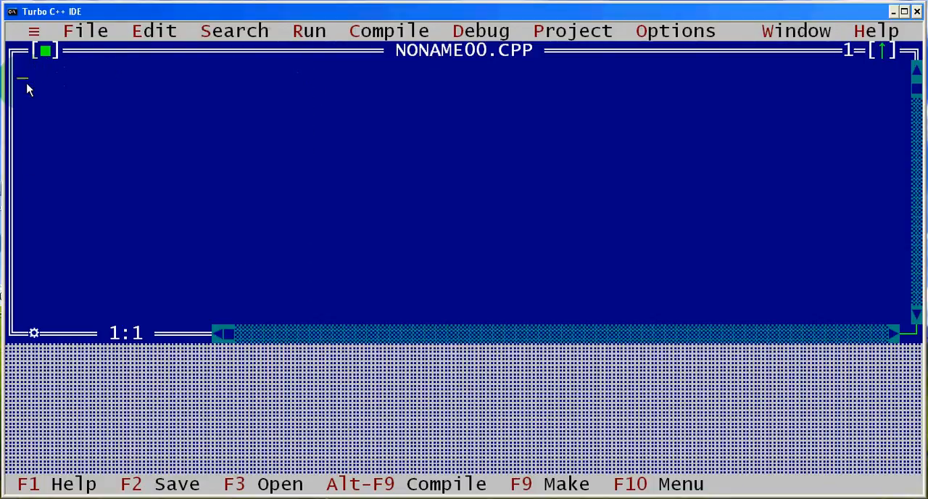
# Add the #include<iostream.h> and #include<conio.h> lines.
pyautogui.write('#incl')
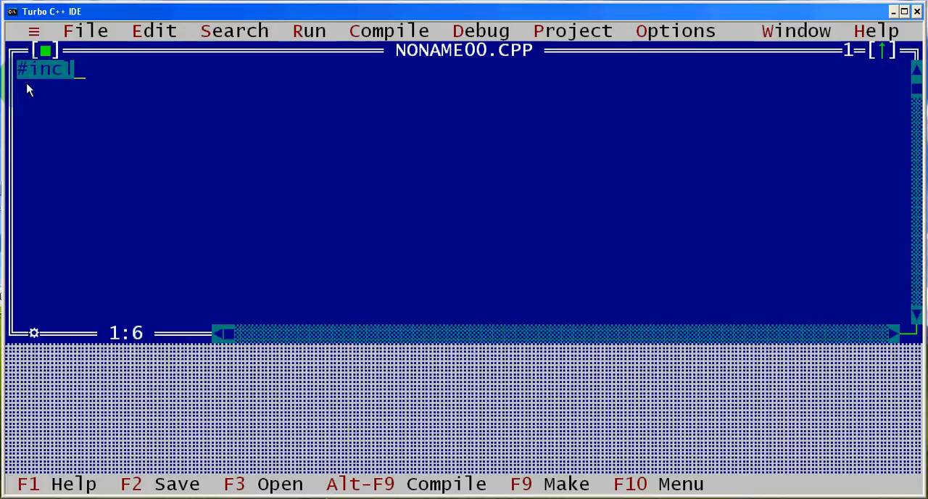
pyautogui.write('ude<io')
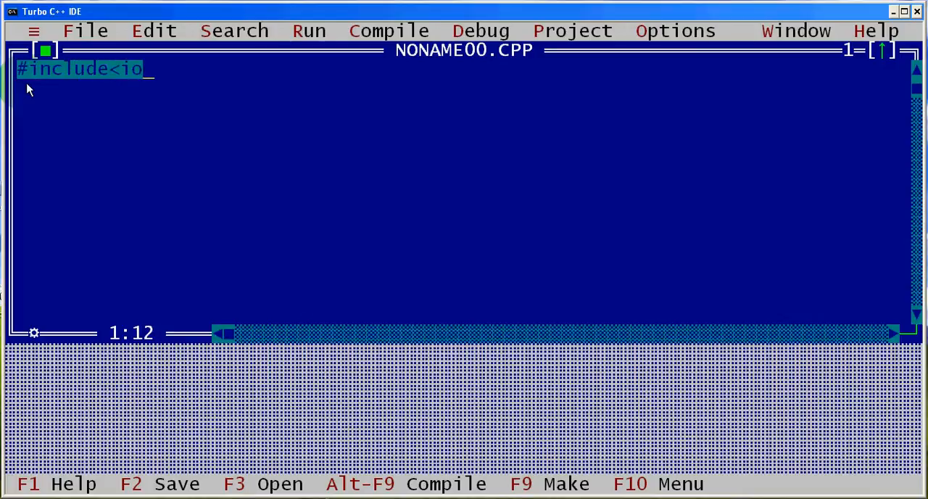
pyautogui.write('stream.')
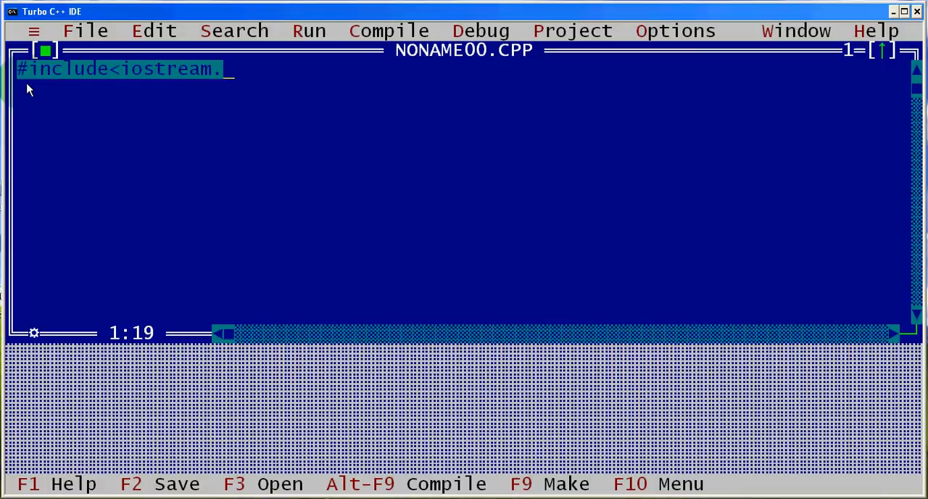
pyautogui.write('h>')
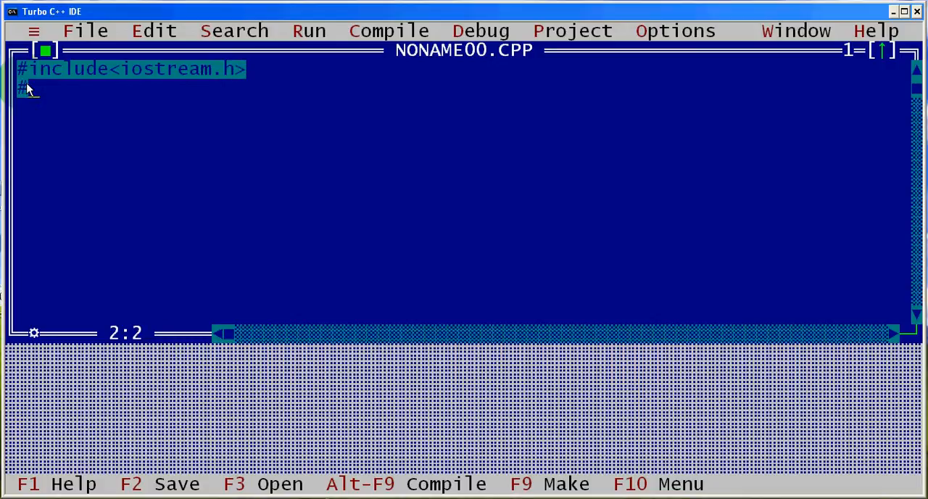
pyautogui.write('ic')
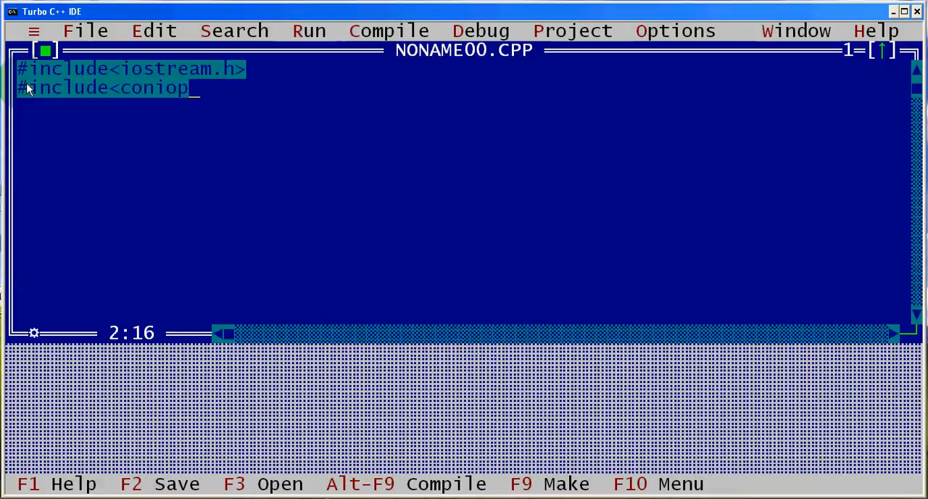
pyautogui.press('Backspace')
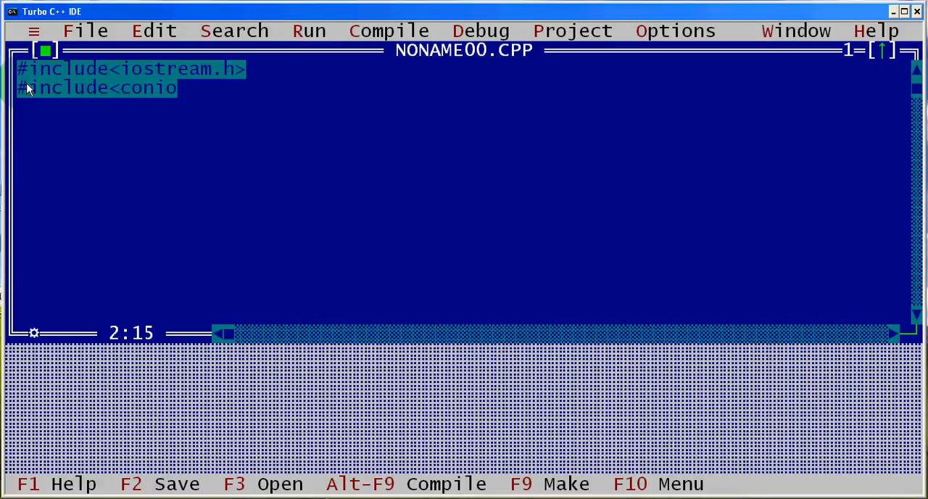
pyautogui.write('.h>')
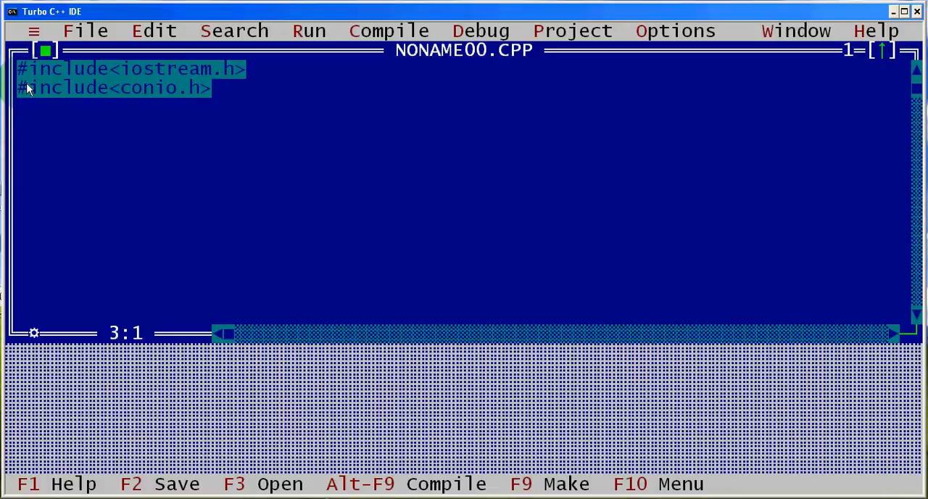
# Write the void main() header and its opening brace.
pyautogui.write('void mai')
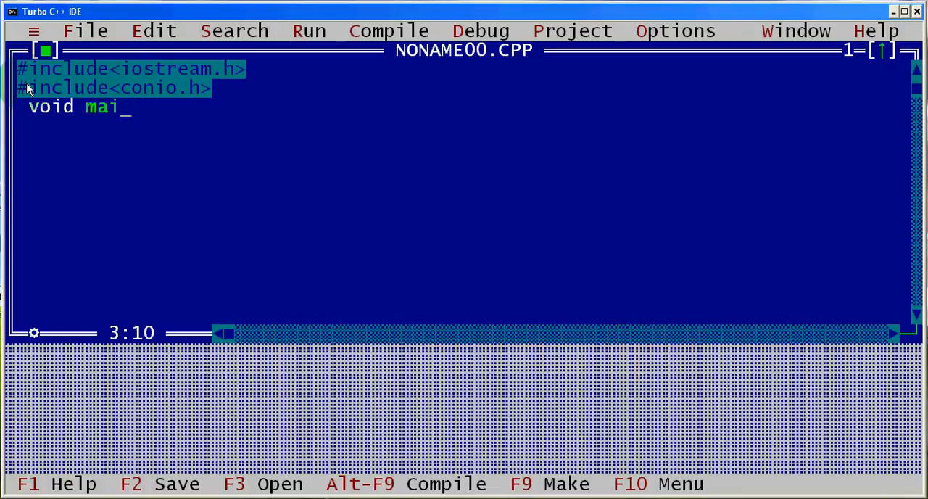
pyautogui.write('n(0')
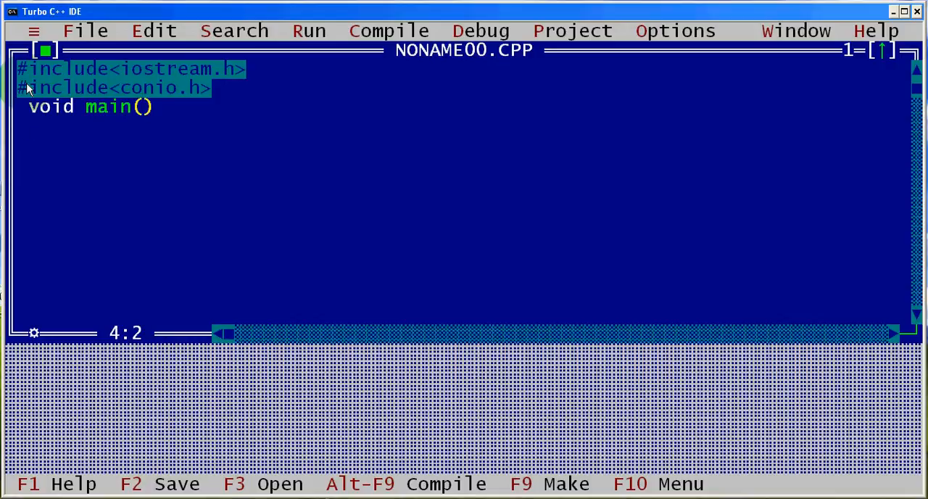
pyautogui.write('{')
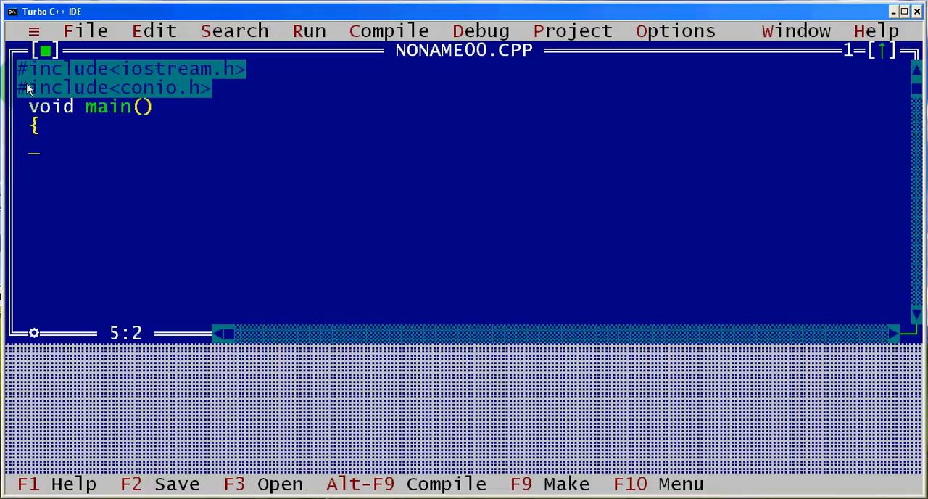
# Declare int a, write cout<<"\n Enter the no.:"; to prompt for the number, and begin an if.
pyautogui.write('int')
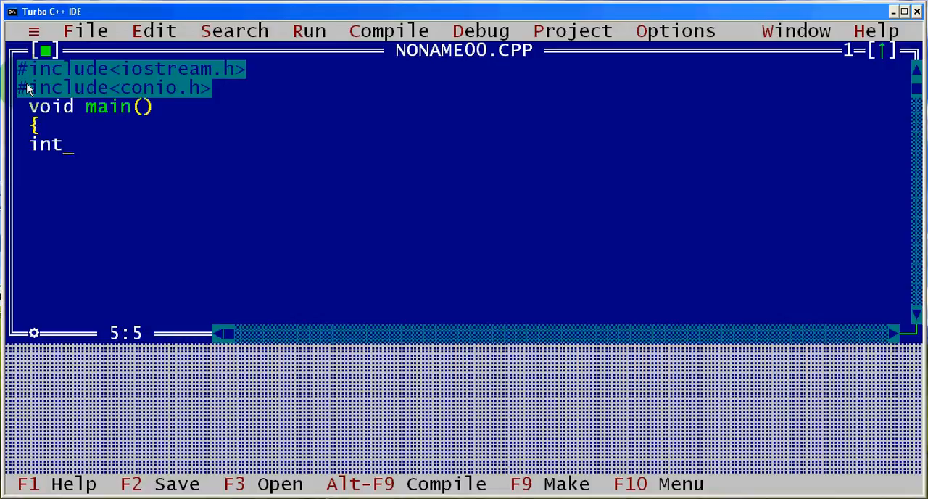
pyautogui.write('a;')
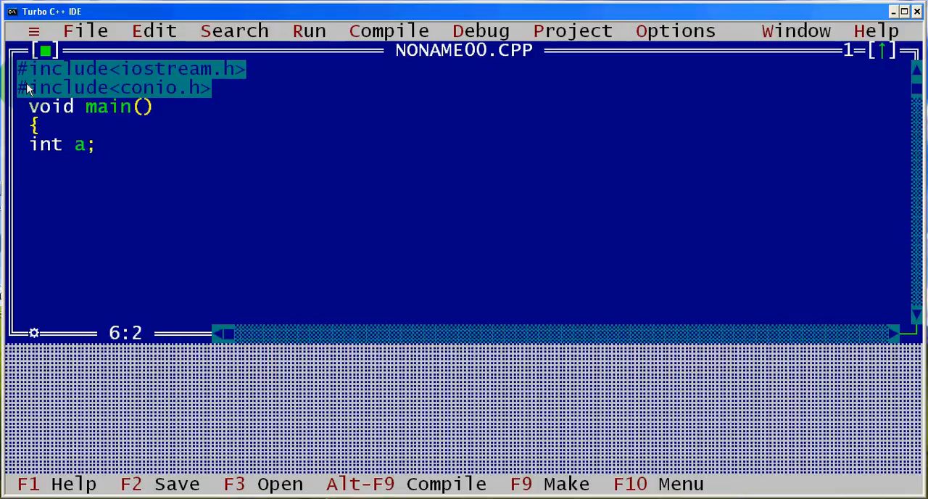
pyautogui.write('cout<<')
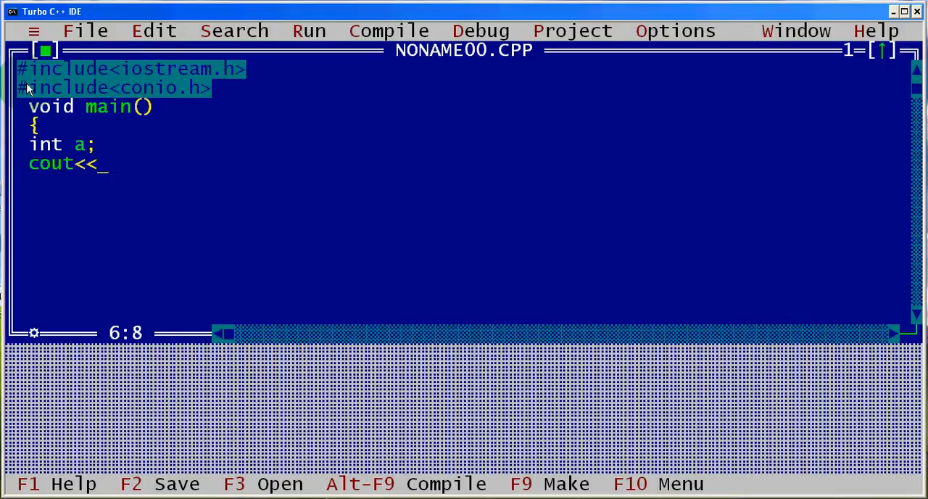
pyautogui.write('"')
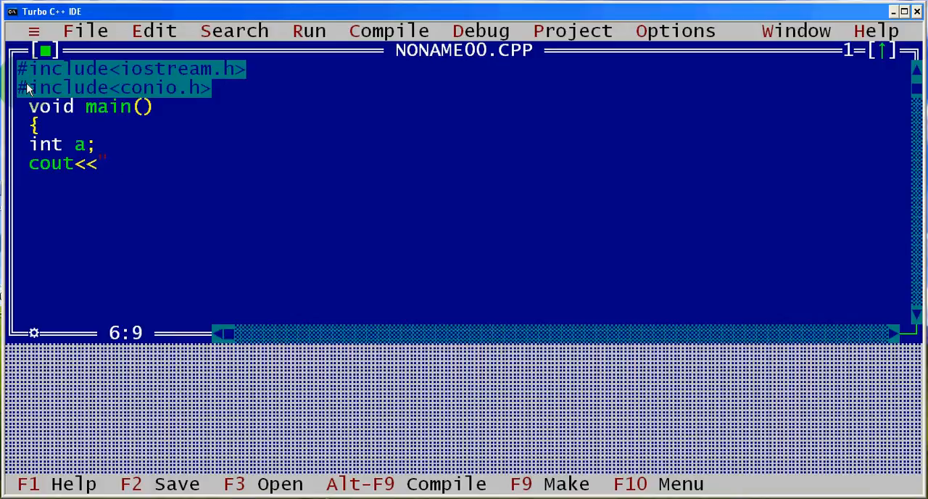
pyautogui.write('"\\n')
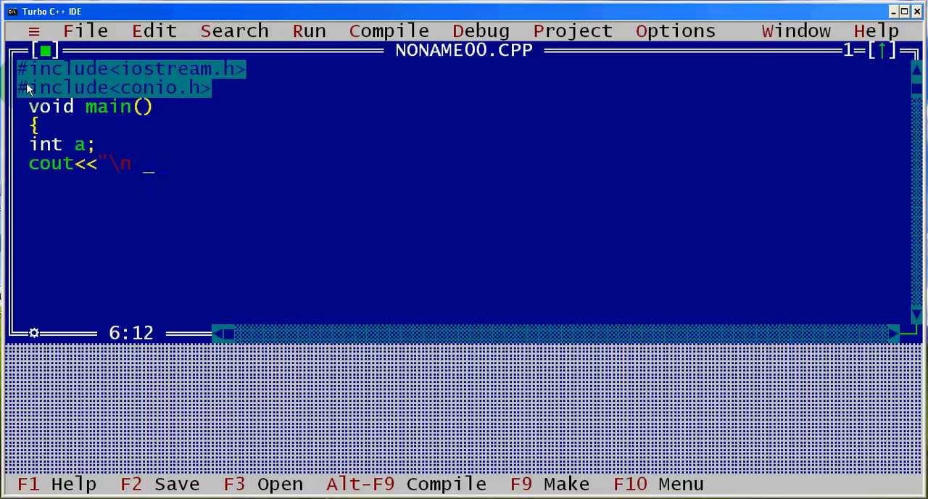
pyautogui.write('Enter')
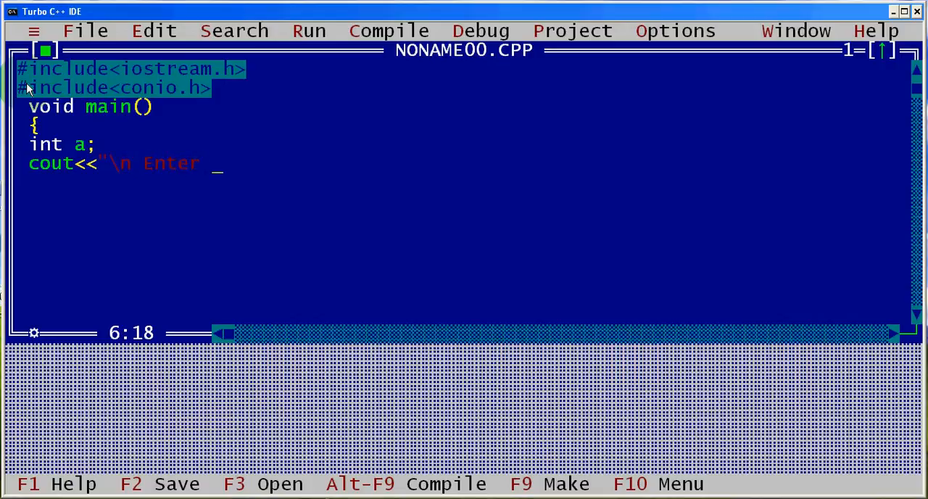
pyautogui.write('the')
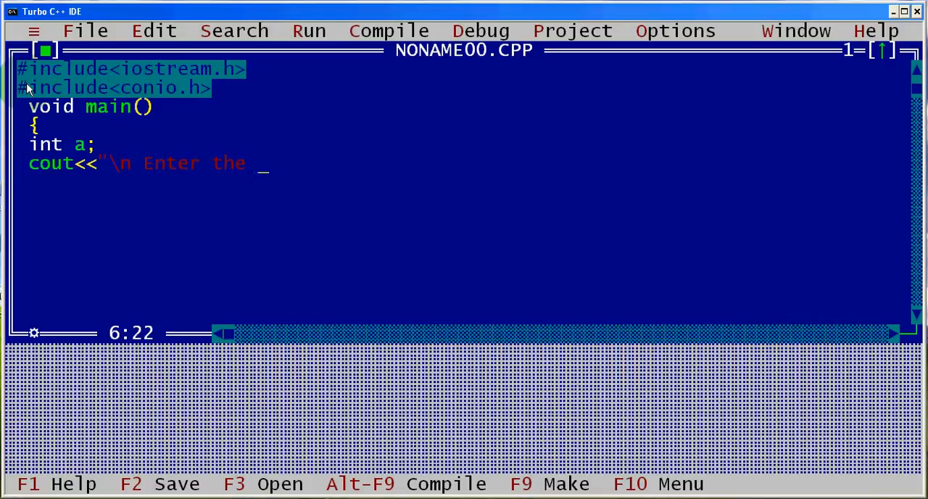
pyautogui.write('no.:"')
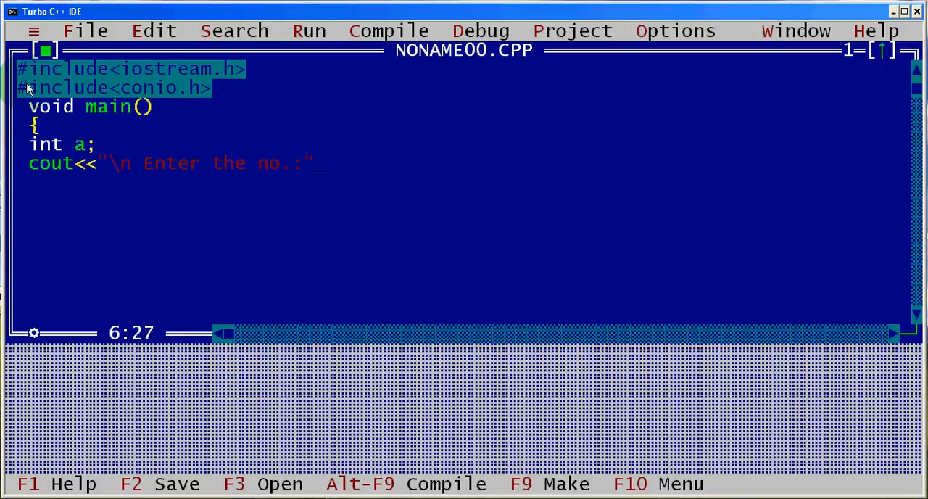
pyautogui.write(';')
pyautogui.write('cin>>a;')
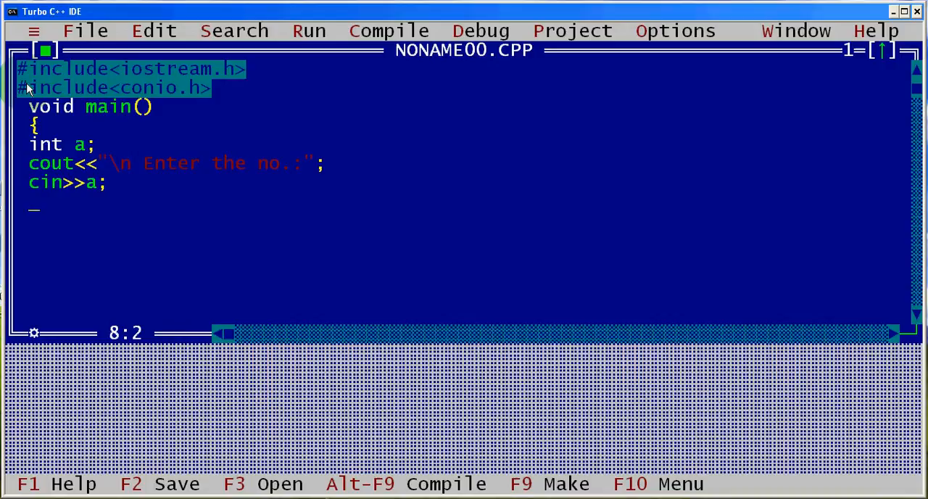
pyautogui.write('if')
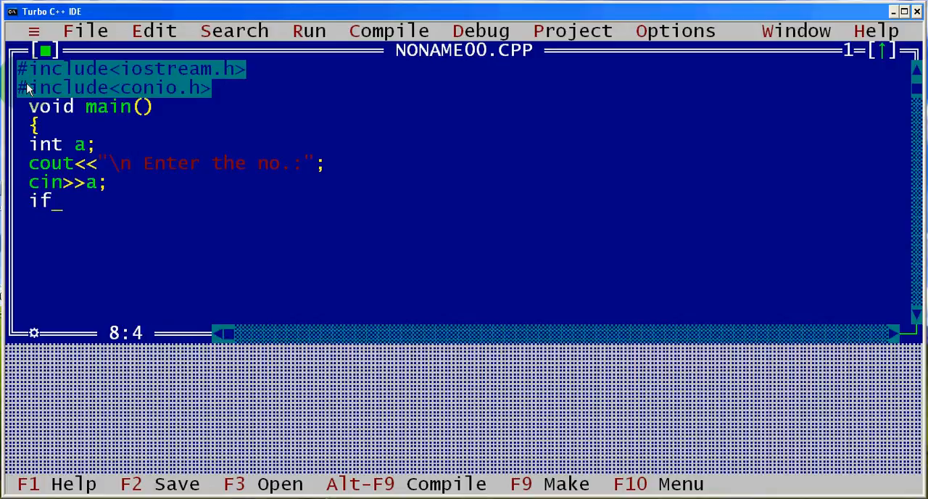
# Write the if(a==1) branch printing Monday.
pyautogui.write('(')
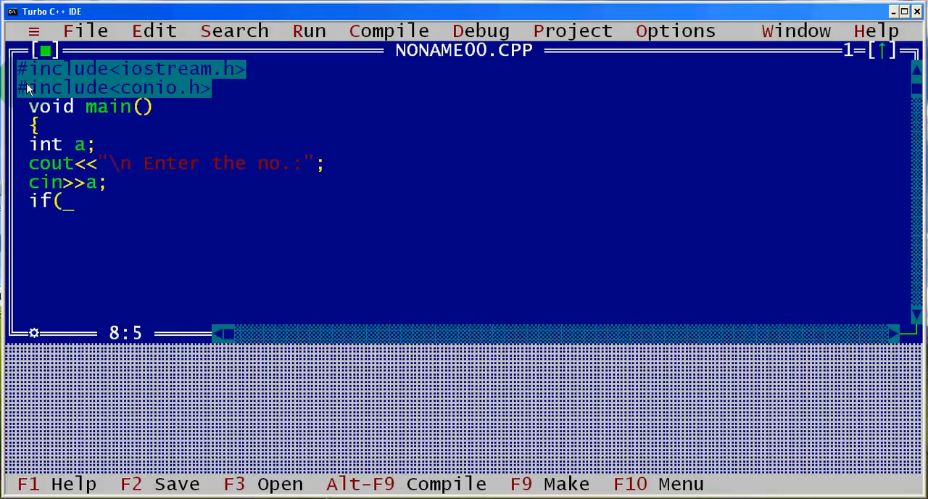
pyautogui.write('a')
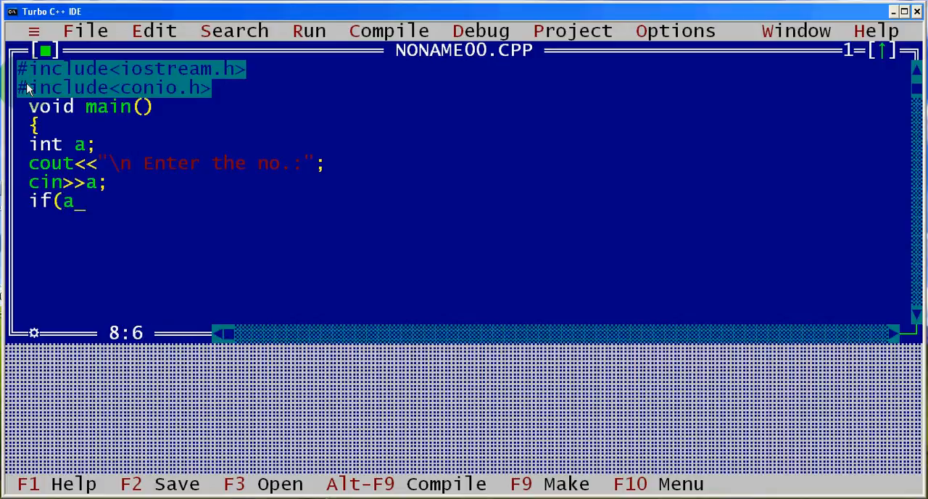
pyautogui.write('==1')
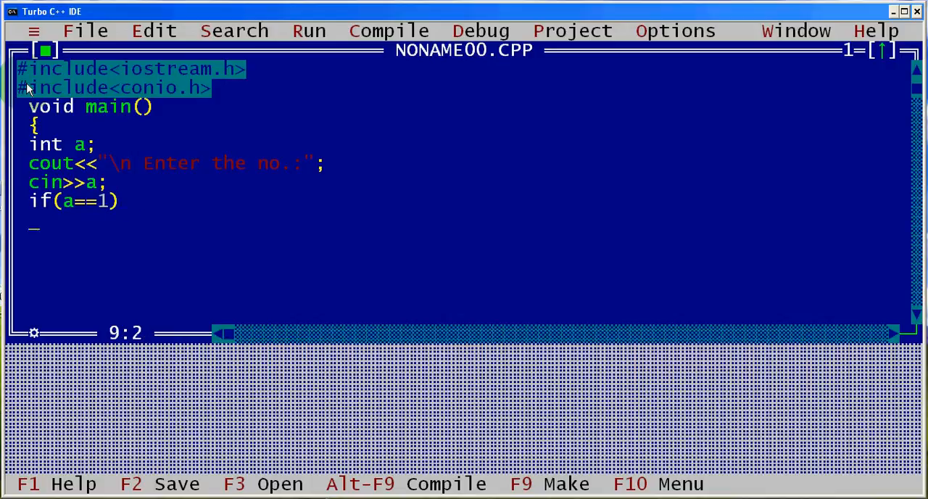
pyautogui.write('cout<<')
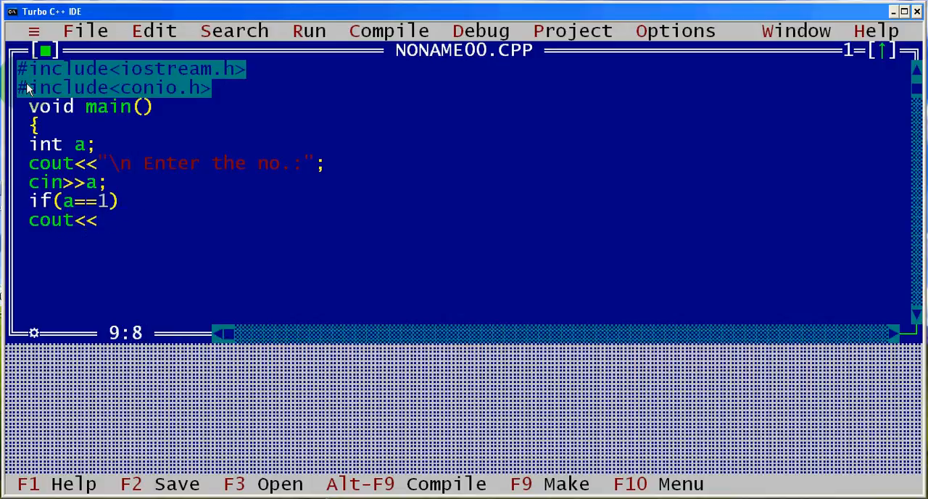
pyautogui.write('"\\n')
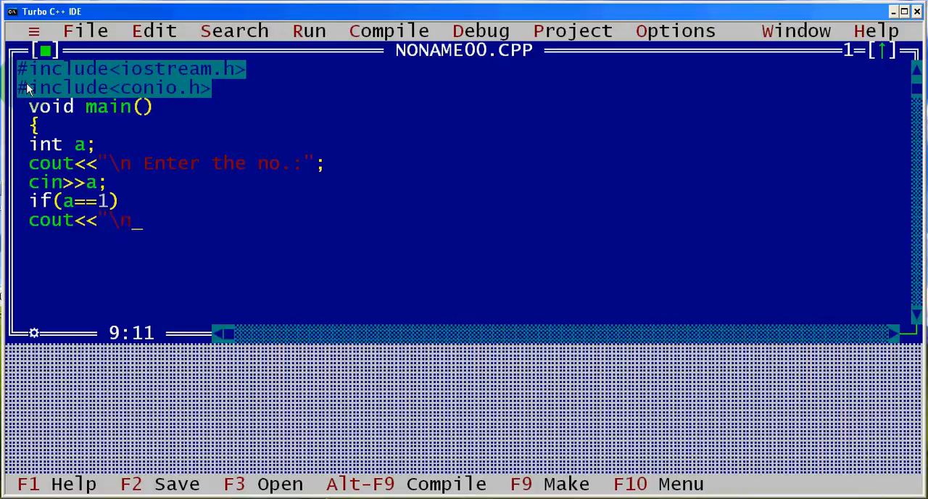
pyautogui.write('Monday";')
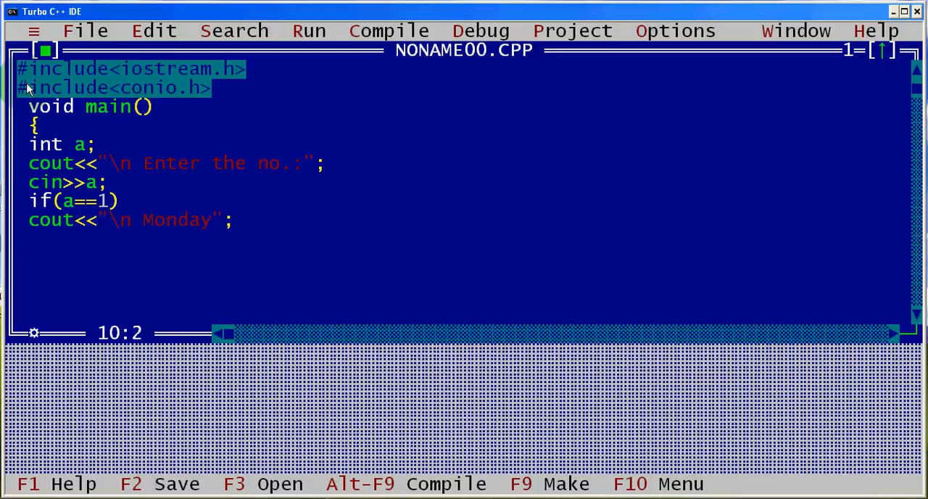
# Add an else if(a==2) branch printing Tuesday.
pyautogui.write('else')
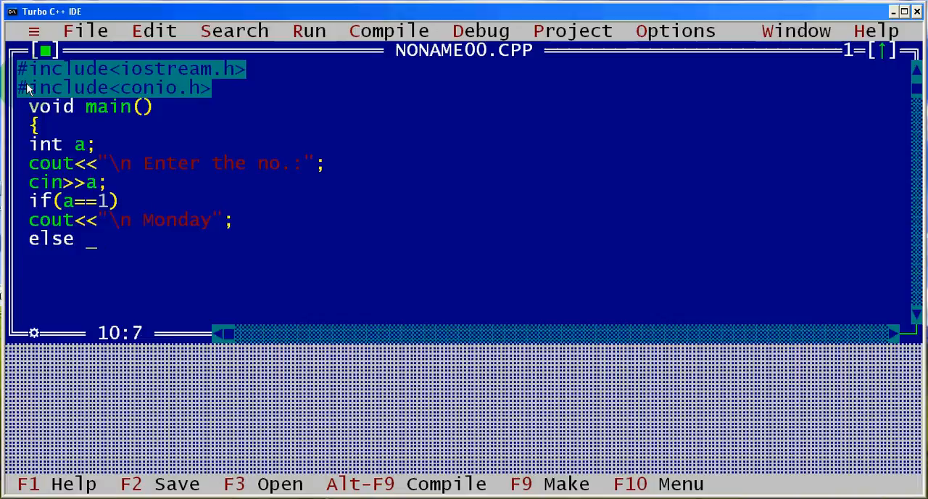
pyautogui.write('if(')
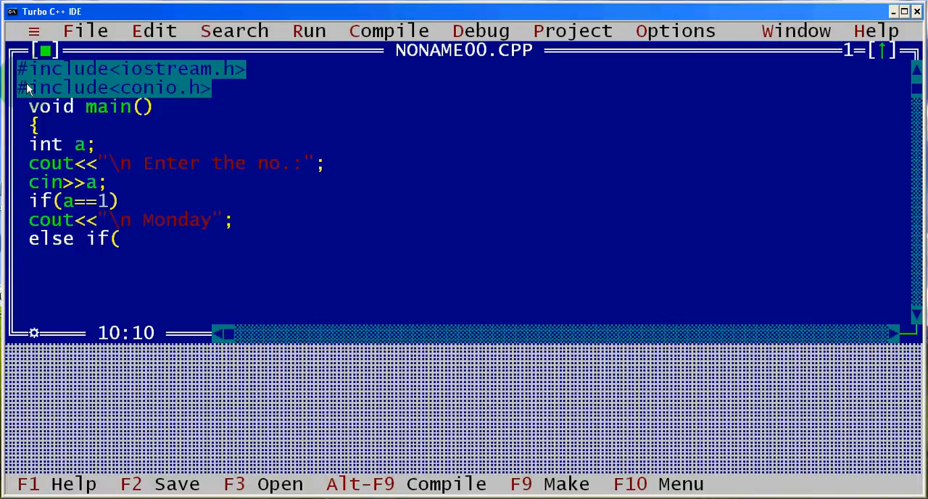
pyautogui.write('a')
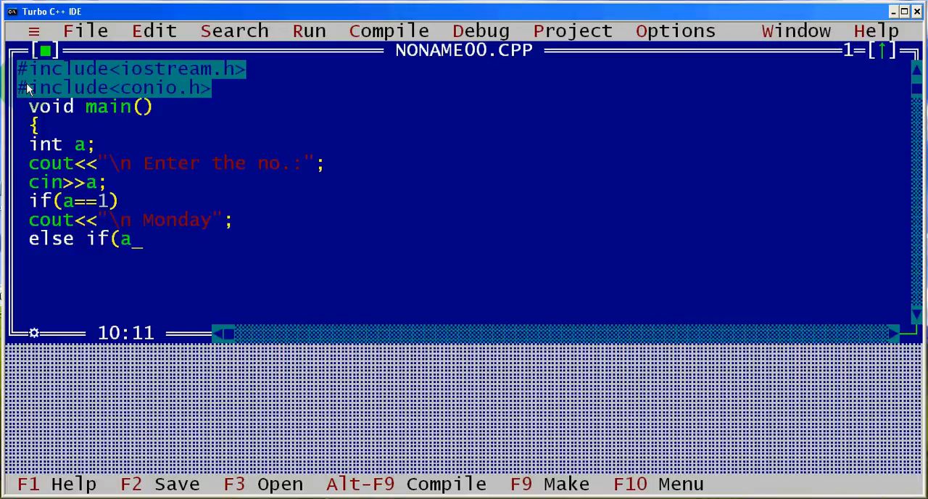
pyautogui.write('==2')
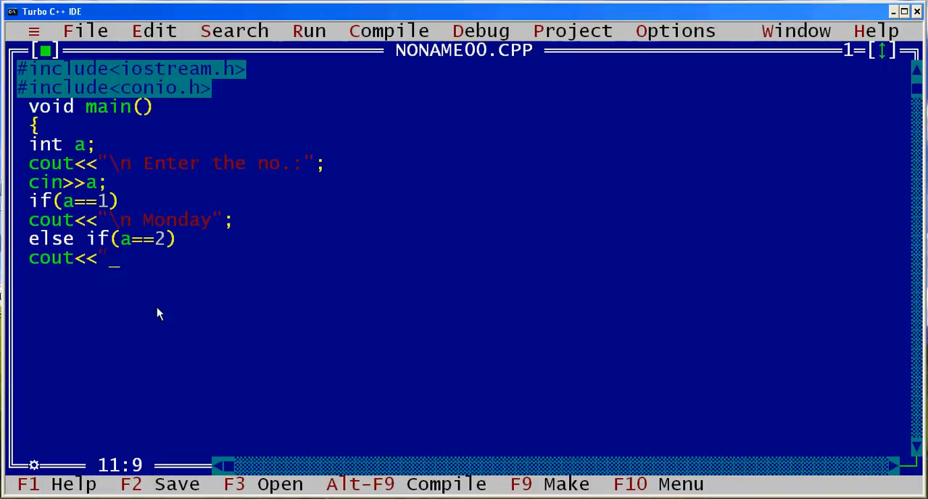
pyautogui.moveTo(177, 256)
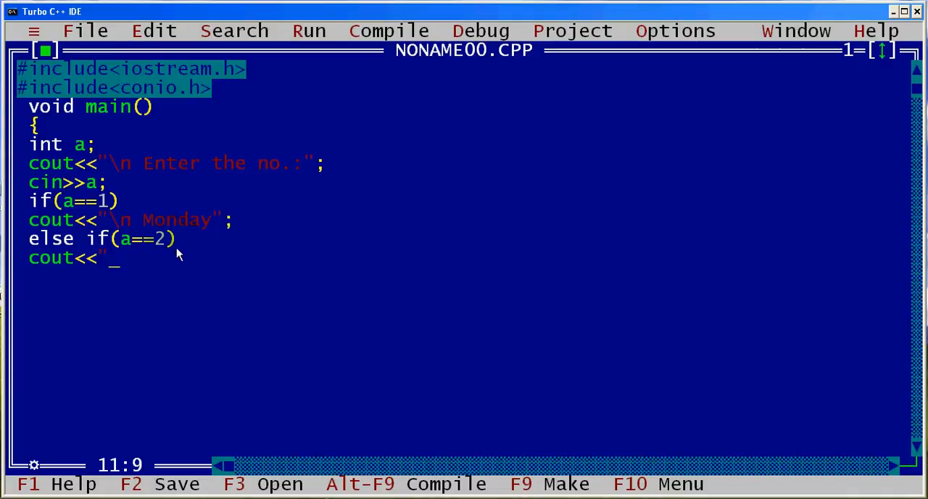
pyautogui.moveTo(128, 261)
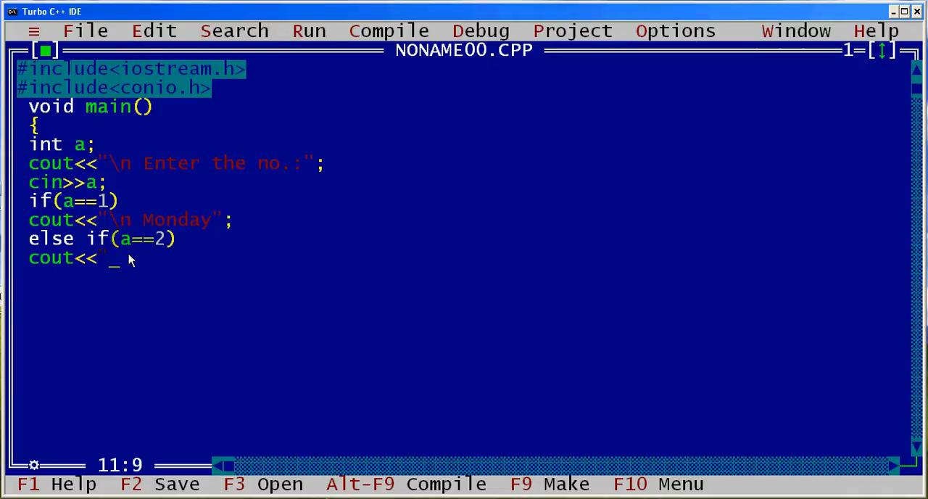
pyautogui.write('"')
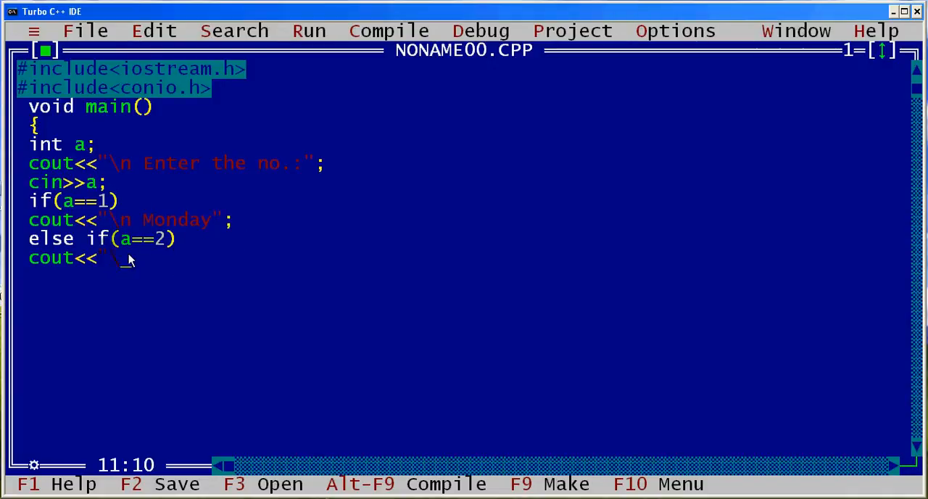
pyautogui.write('\\n')
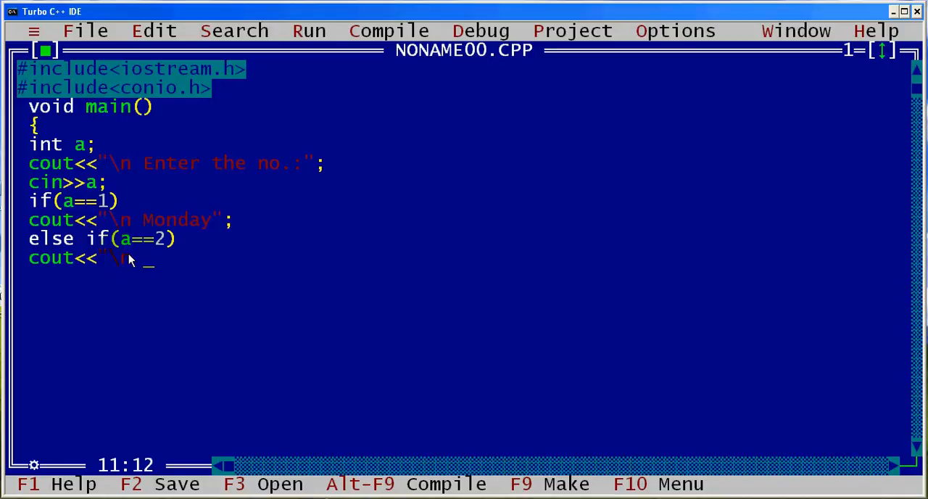
pyautogui.write('Tures')
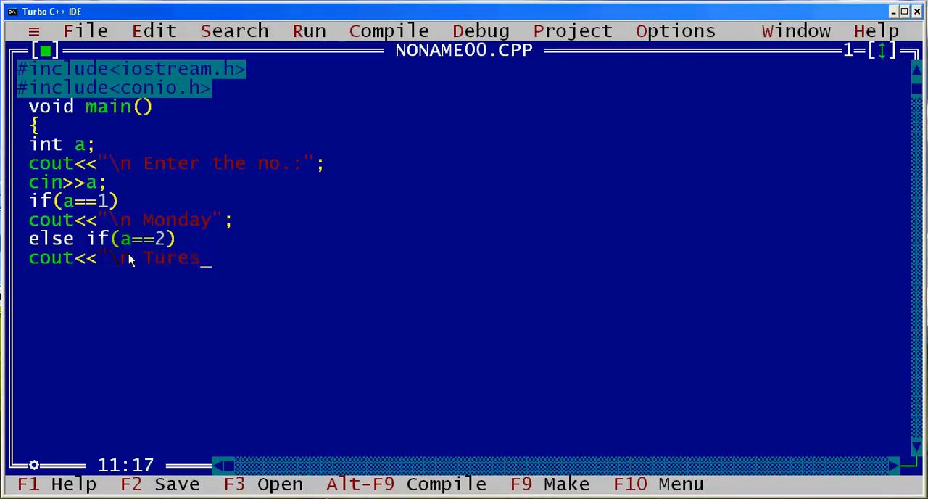
pyautogui.write('Tuesd')
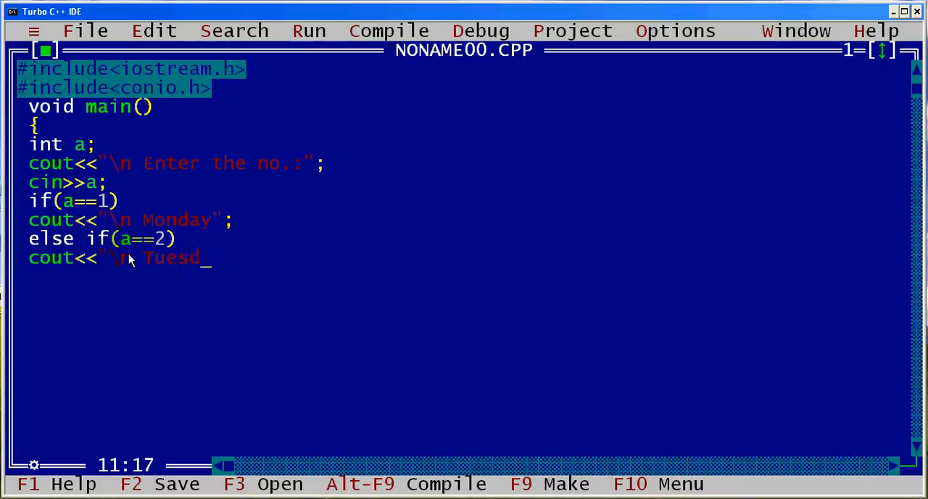
pyautogui.write('ay";')
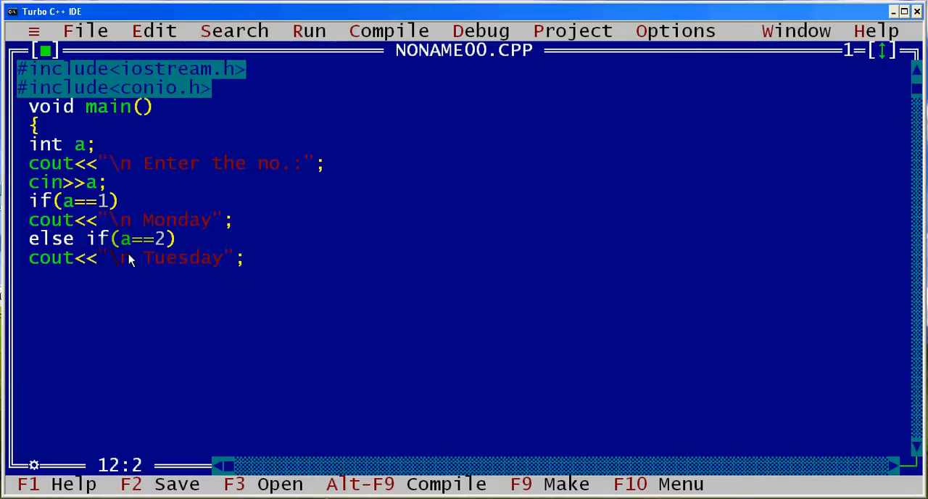
# Add an else if(a==3) branch printing Wednesday.
pyautogui.write('else if')
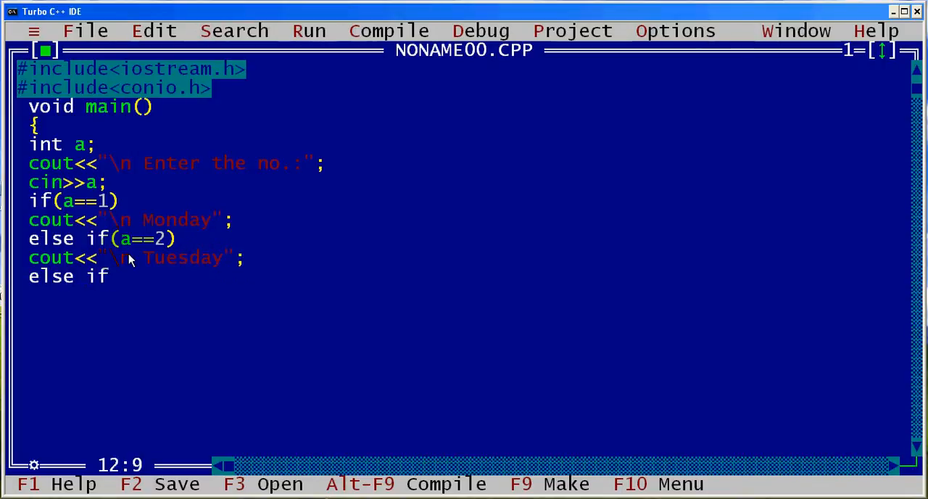
pyautogui.write('(a==')
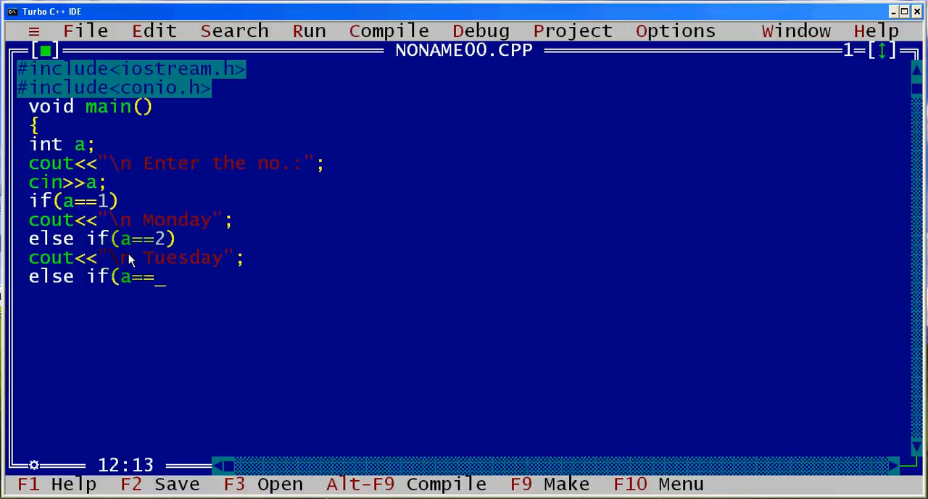
pyautogui.write('3)')
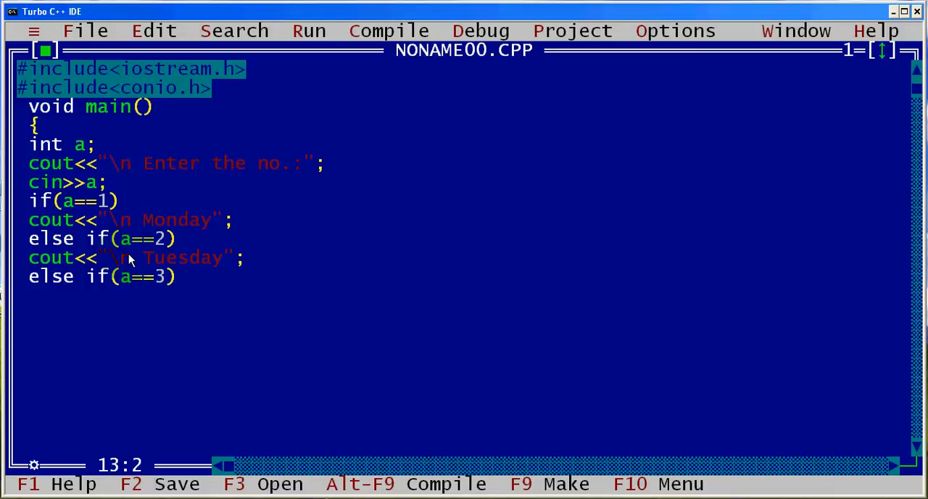
pyautogui.write('cout<<"')
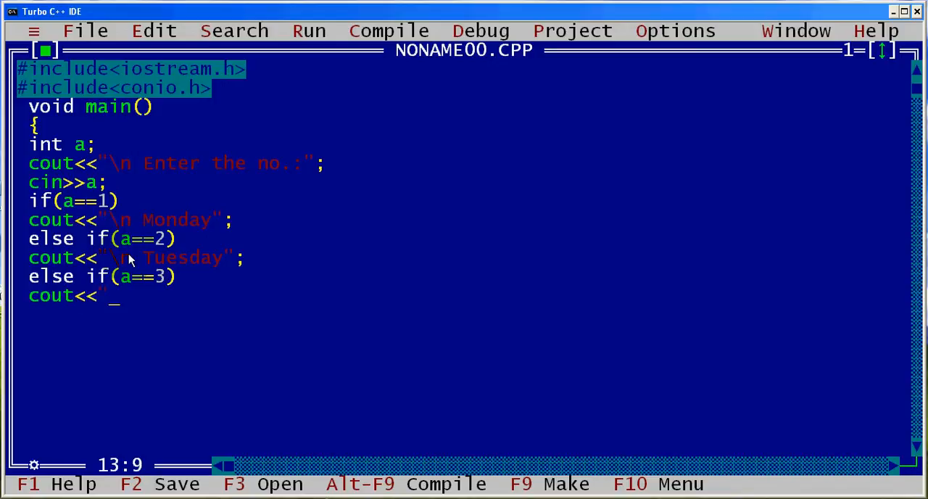
pyautogui.write('\\n wed')
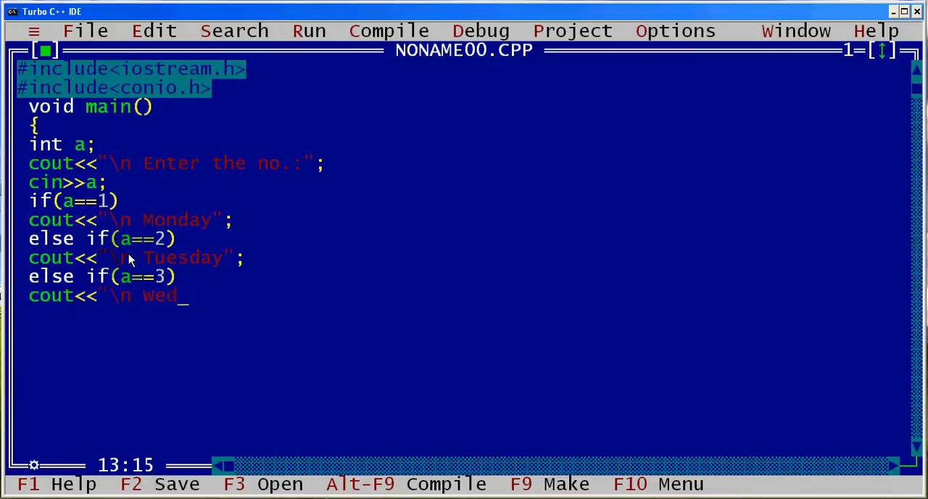
pyautogui.write('nesday"')
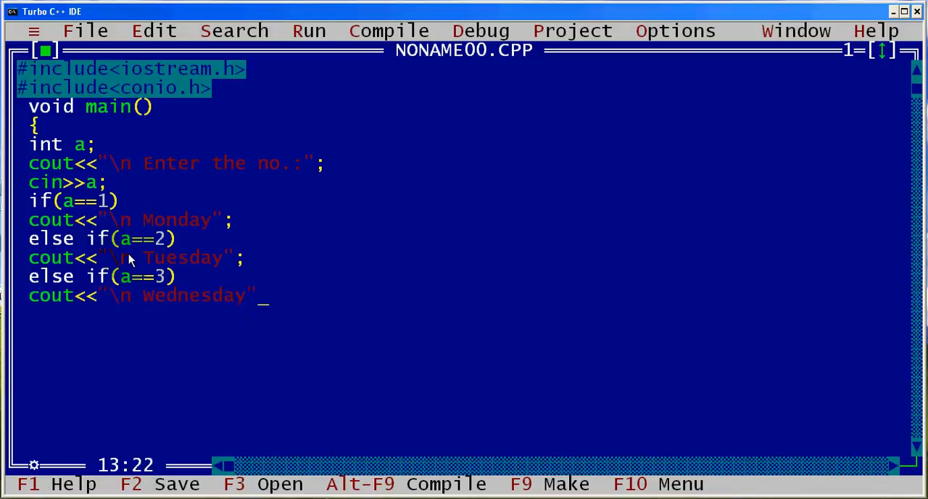
pyautogui.write(';')
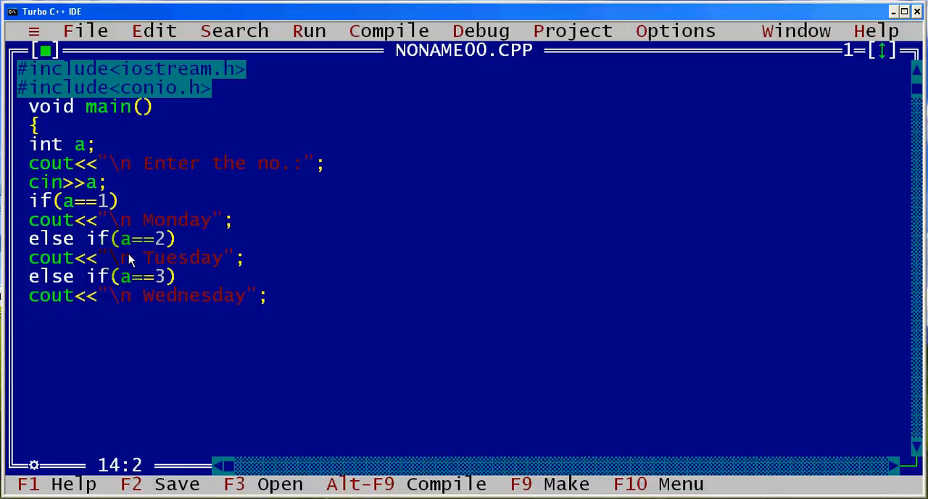
# Add an else if(a==4) branch printing Thursday and begin the next else if.
pyautogui.write('else if(')
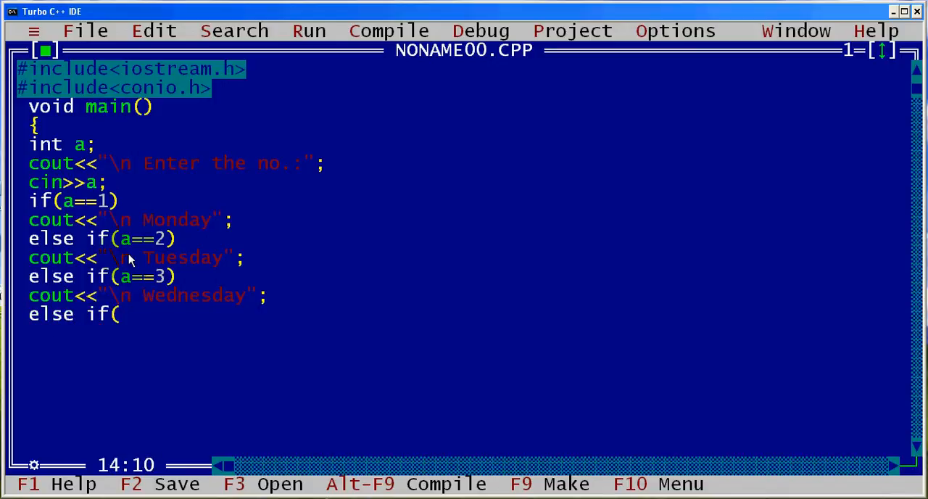
pyautogui.write('a==4')
pyautogui.write('cout')
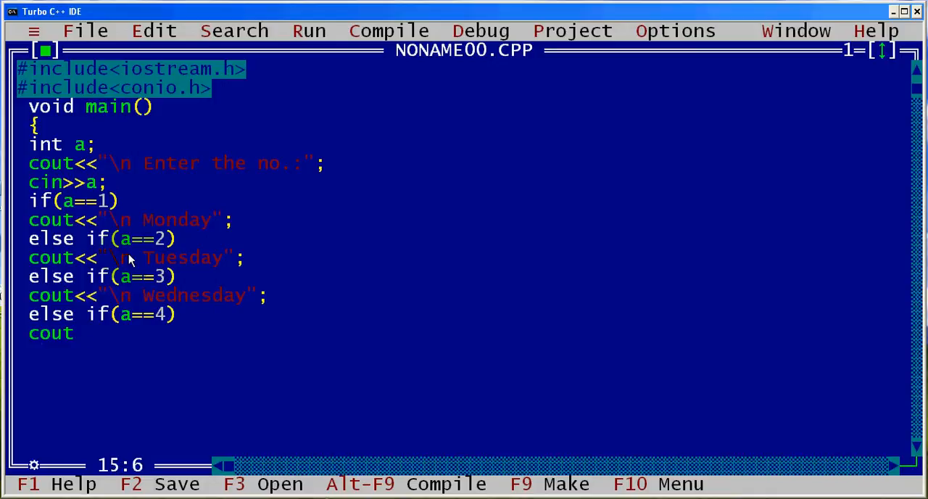
pyautogui.write('<<"\\n')
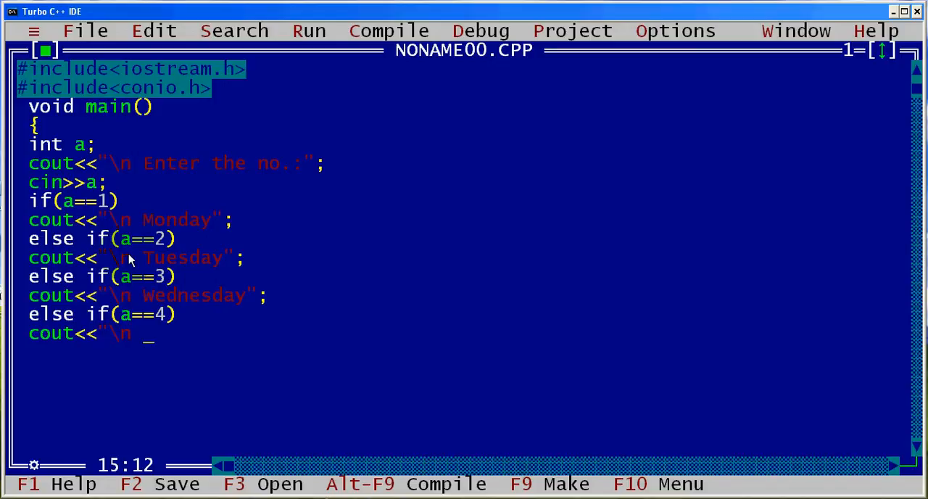
pyautogui.write('Thi')
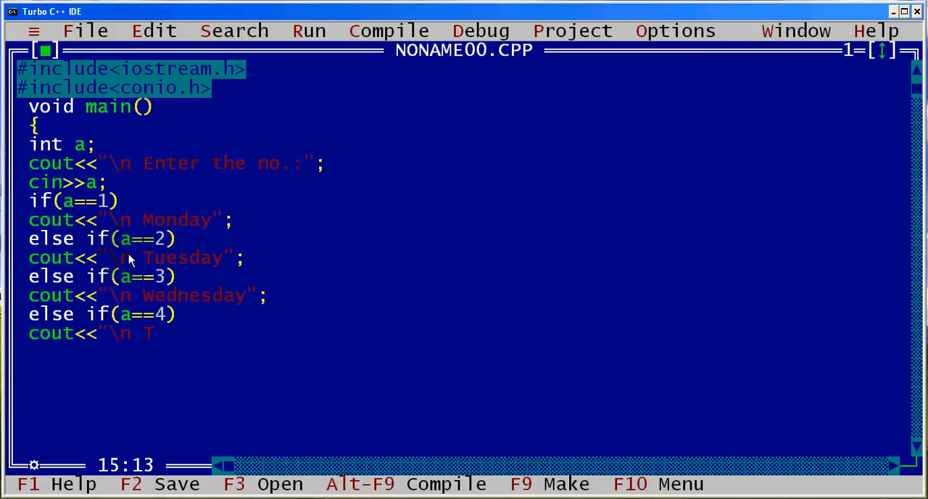
pyautogui.write('hursday')
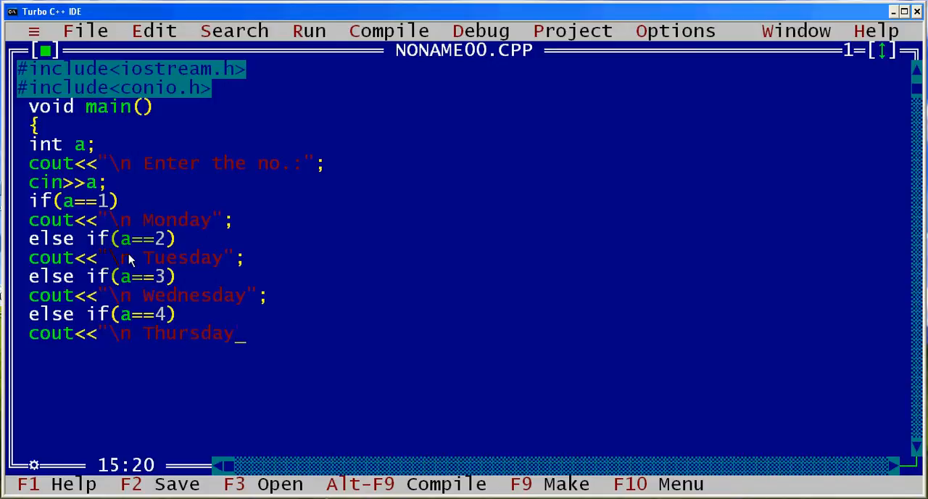
pyautogui.write(';')
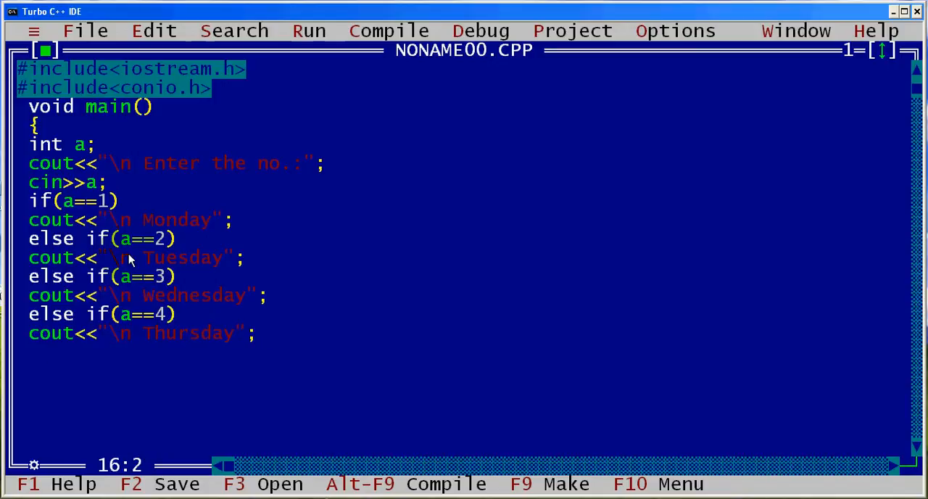
pyautogui.write('else if')
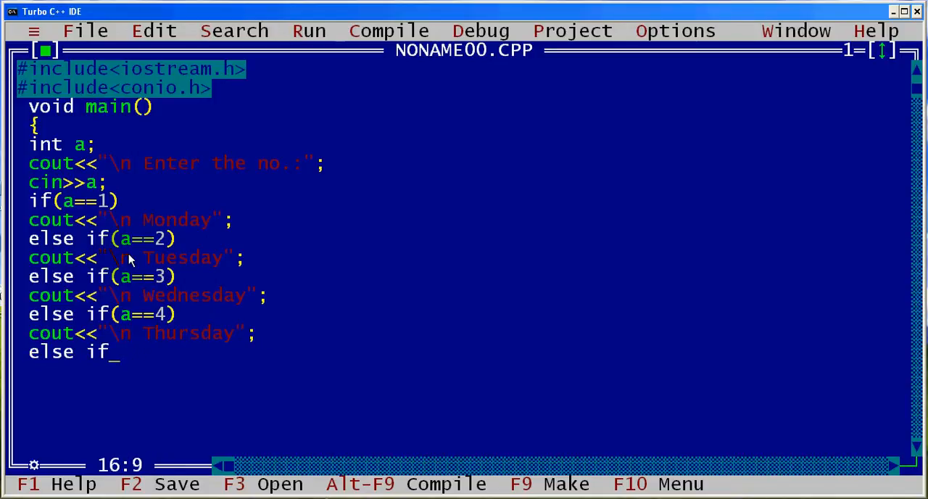
# Complete the else if(a==5) branch printing Friday.
pyautogui.write('(a==5')
pyautogui.click(122, 371)
pyautogui.write('cou')
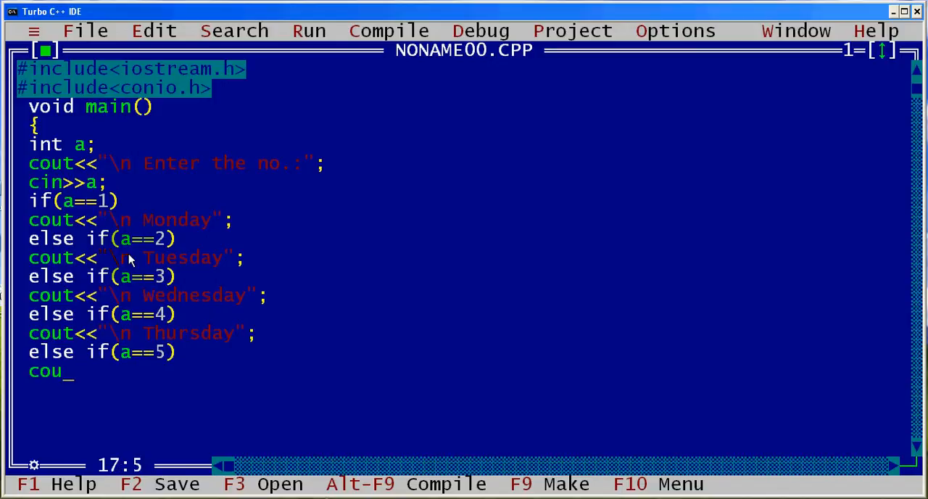
pyautogui.write('t<<"')
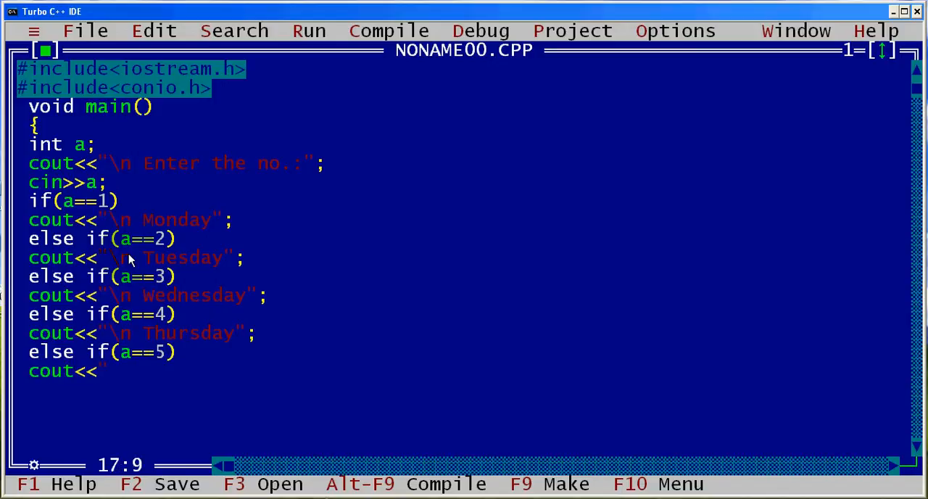
pyautogui.write('\\n')
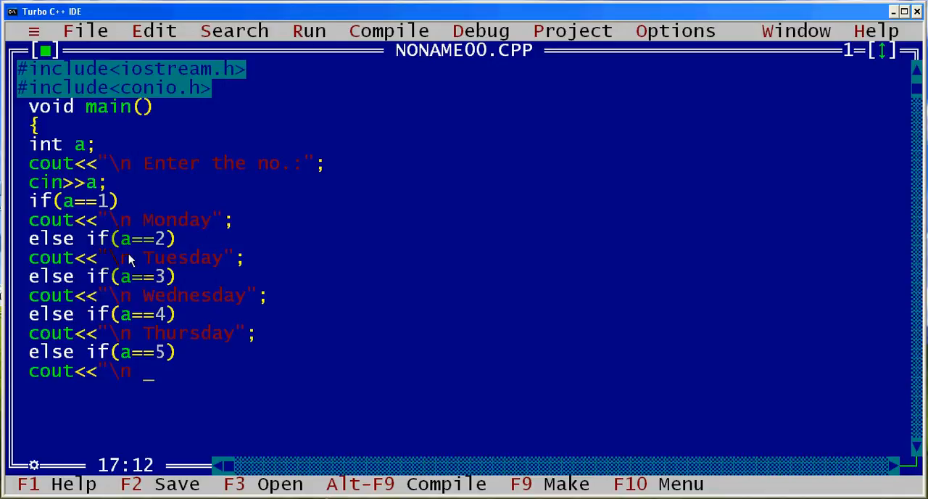
pyautogui.write('Friday";')
pyautogui.click(464, 389)
pyautogui.write('els')
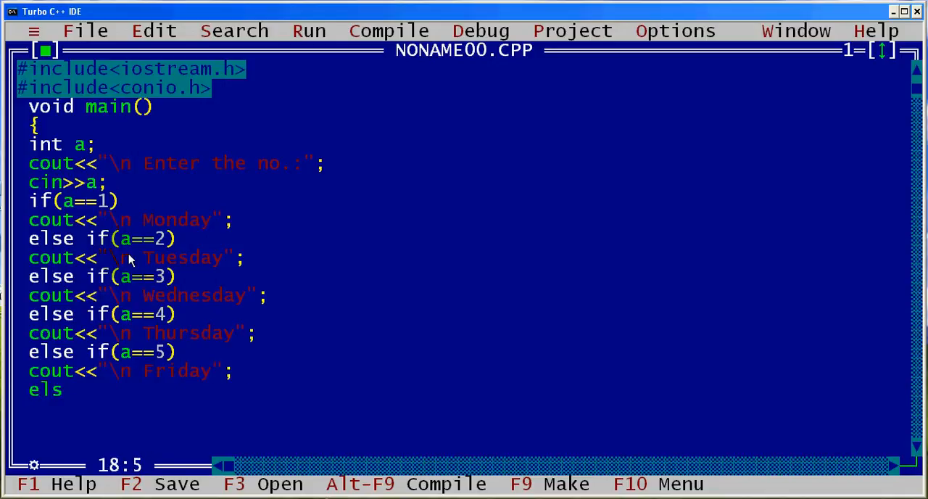
# Add an else if(a==6) branch printing Saturday.
pyautogui.write('e if')
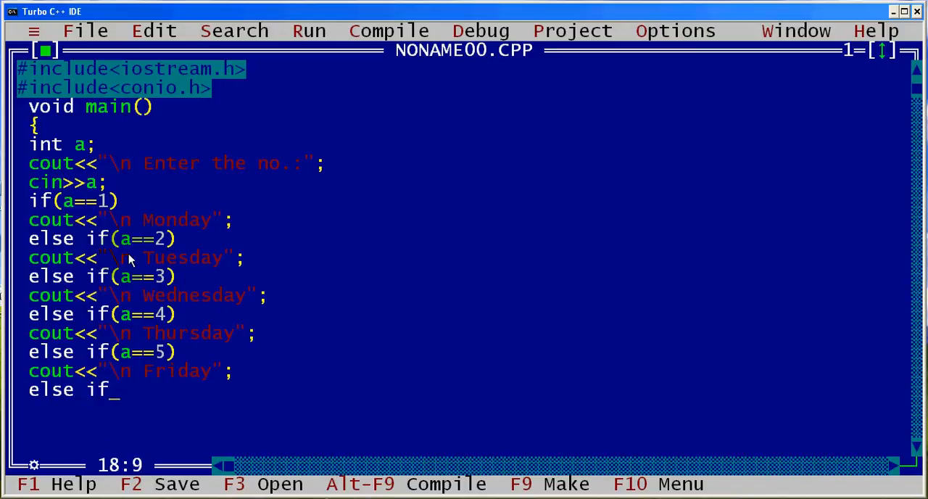
pyautogui.write('(a==6')
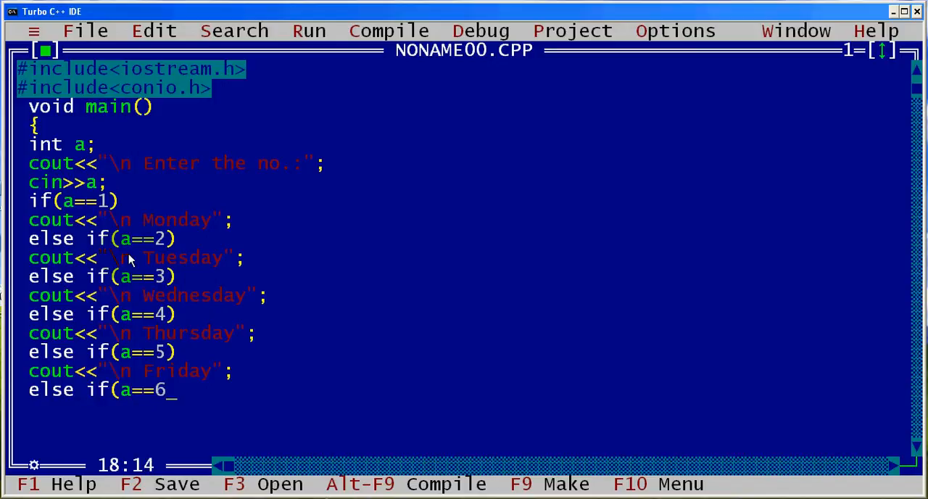
pyautogui.write(')')
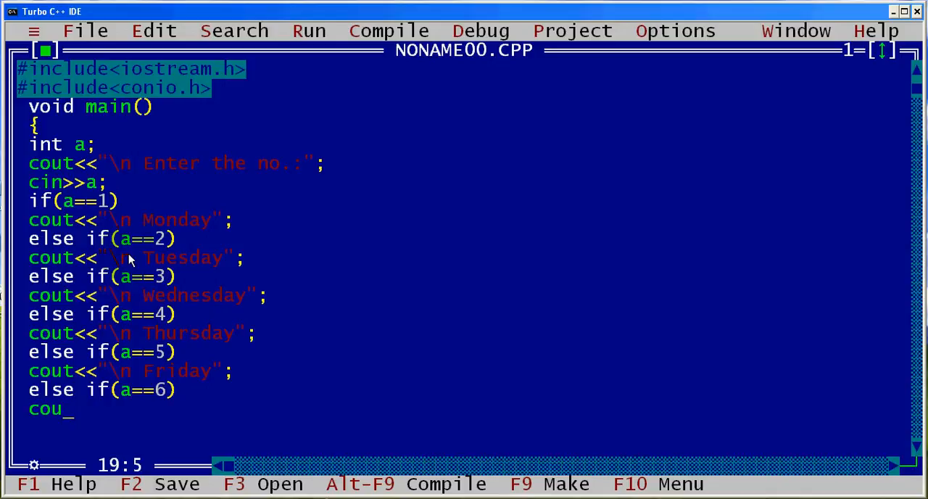
pyautogui.write('t<<"\\n')
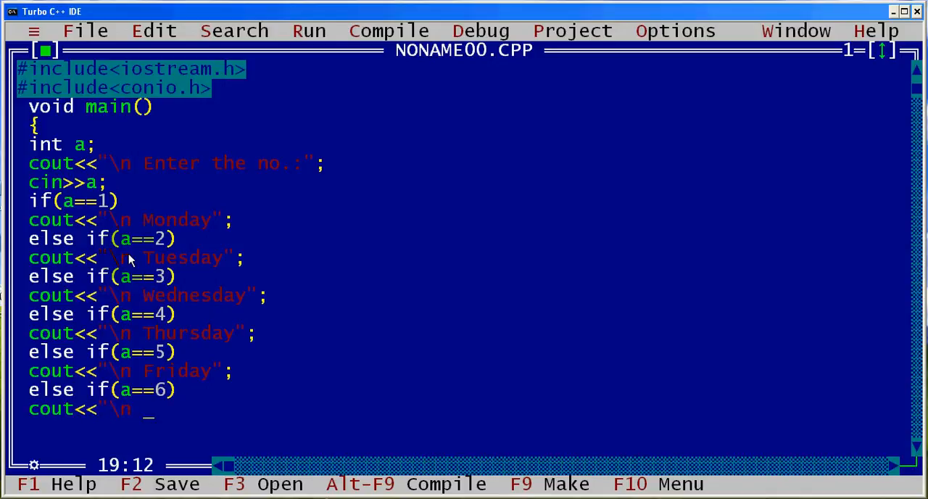
pyautogui.write('Saturday";')
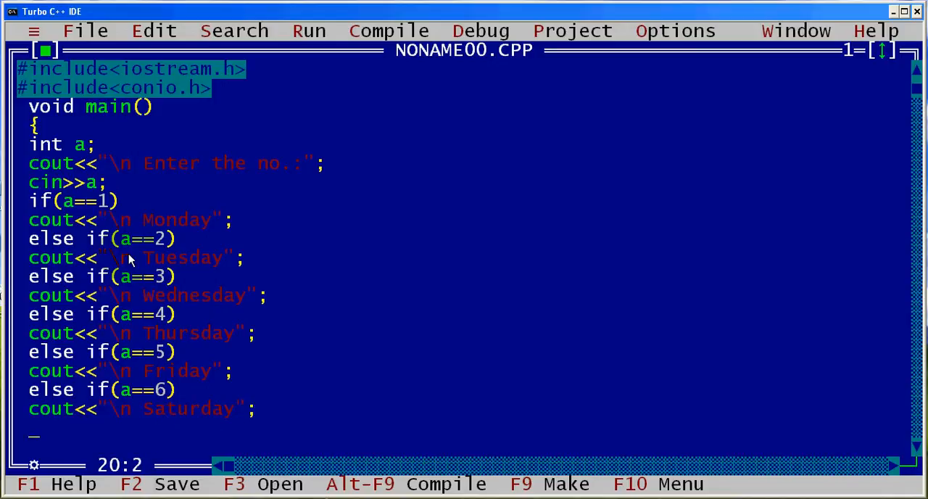
# Add an else if(a==7) branch printing Sunday.
pyautogui.write('else if')
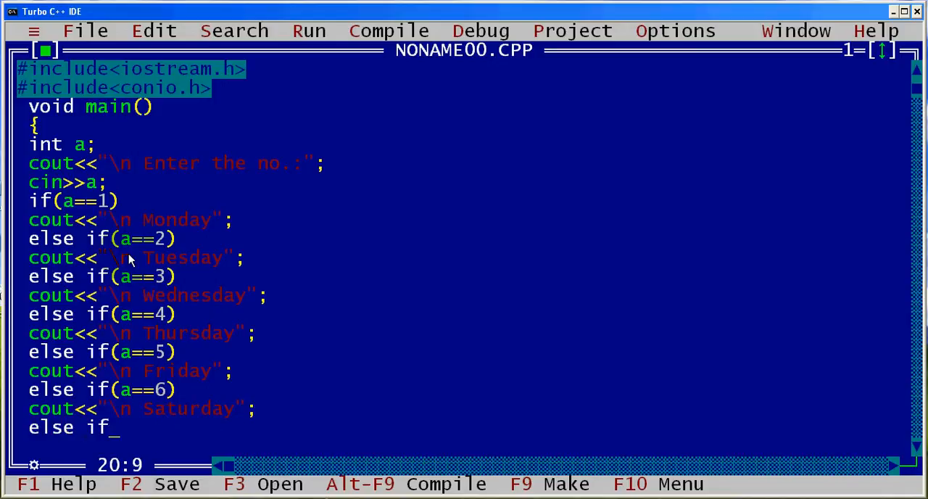
pyautogui.write('(a==')
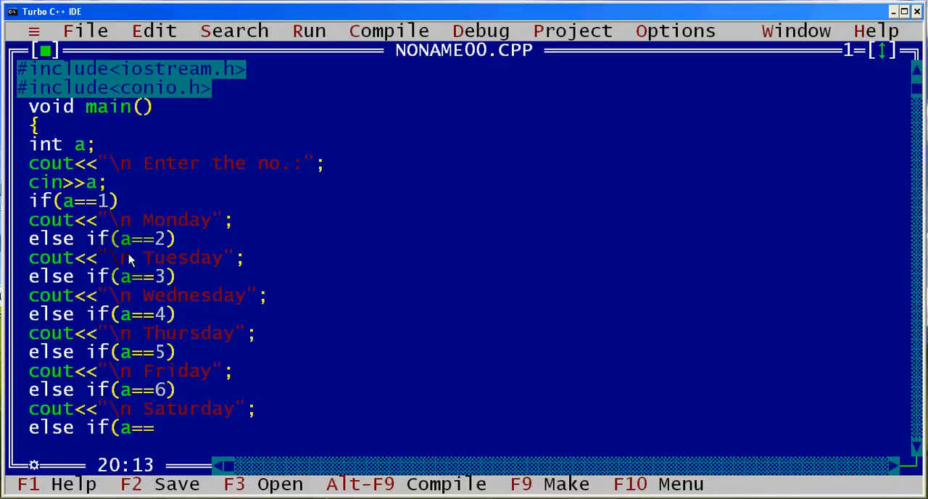
pyautogui.write('7')
pyautogui.write('cout<<"')
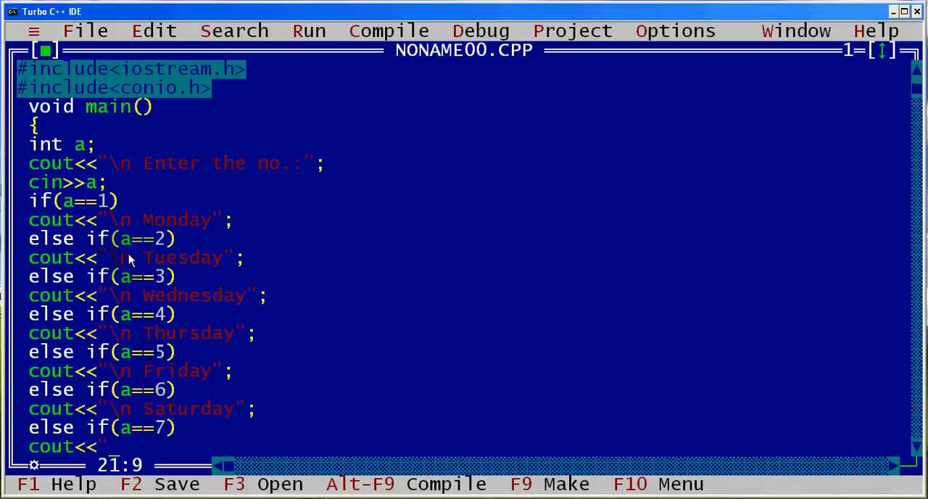
pyautogui.write('\\n')
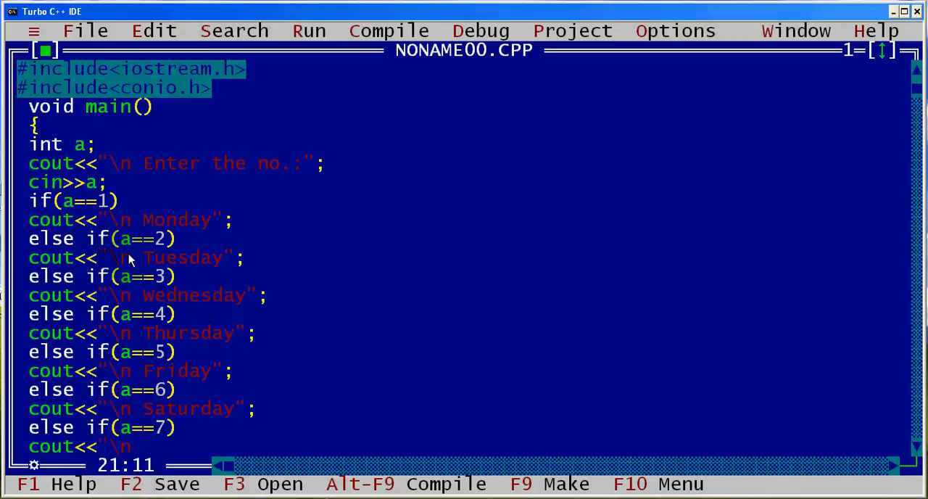
pyautogui.write('Sunda')
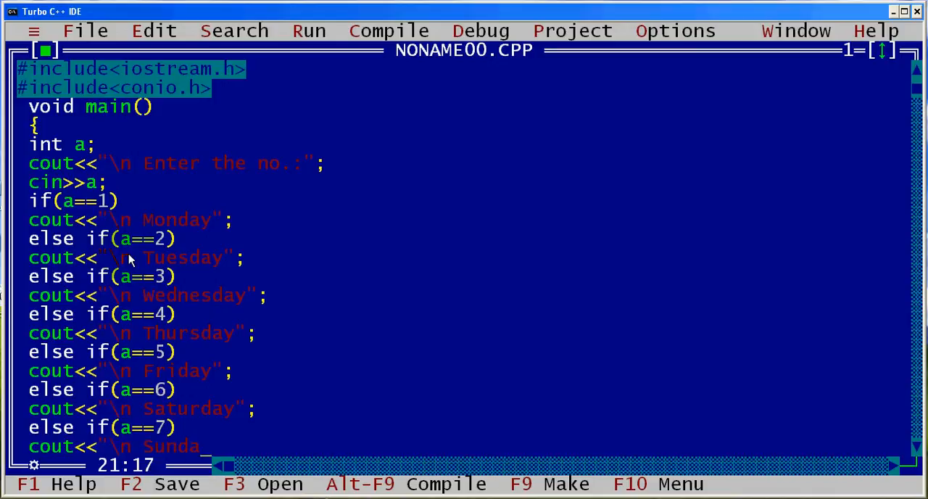
pyautogui.scroll(-3)
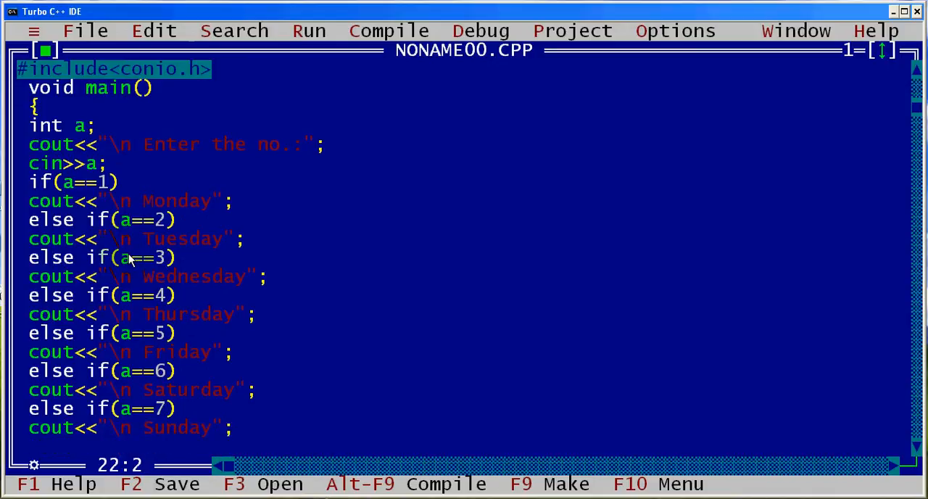
# Add a final else printing Invalid Input, then getch(); and the closing brace.
pyautogui.write('else')
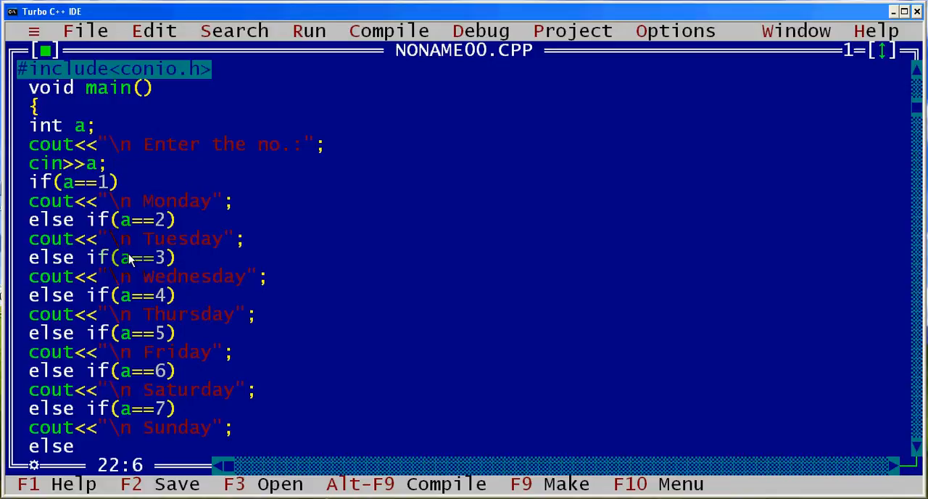
pyautogui.scroll(-3)
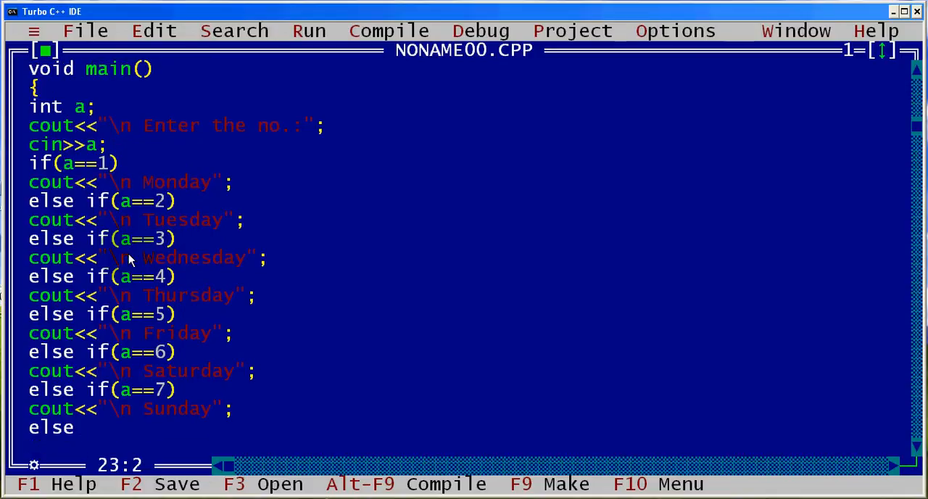
pyautogui.moveTo(73, 221)
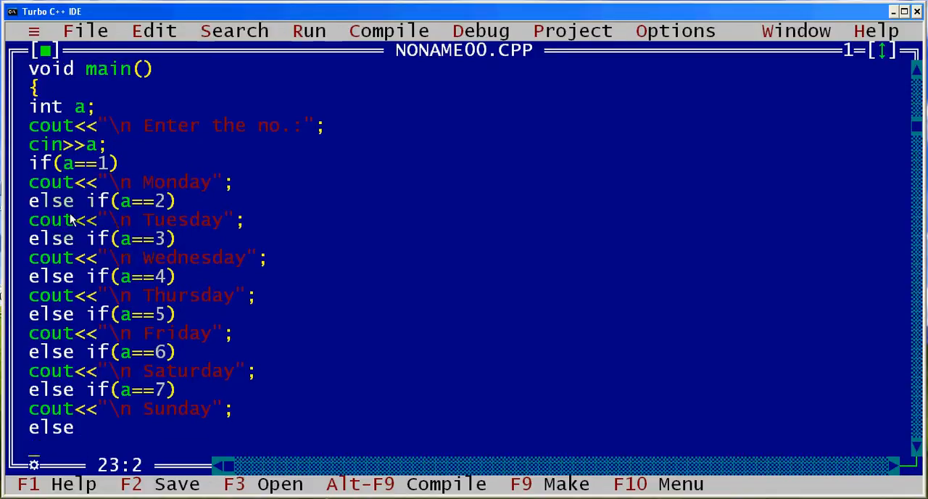
pyautogui.moveTo(87, 424)
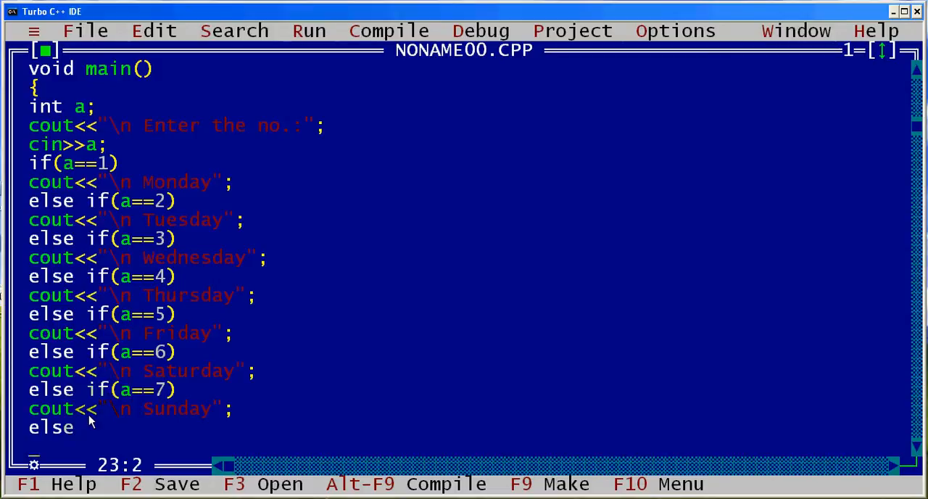
pyautogui.write('cout<<"\\')
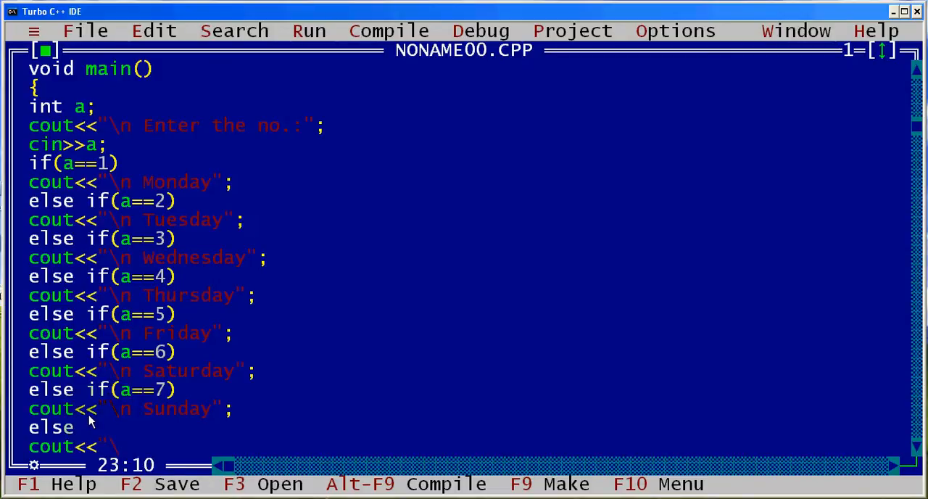
pyautogui.write('n')
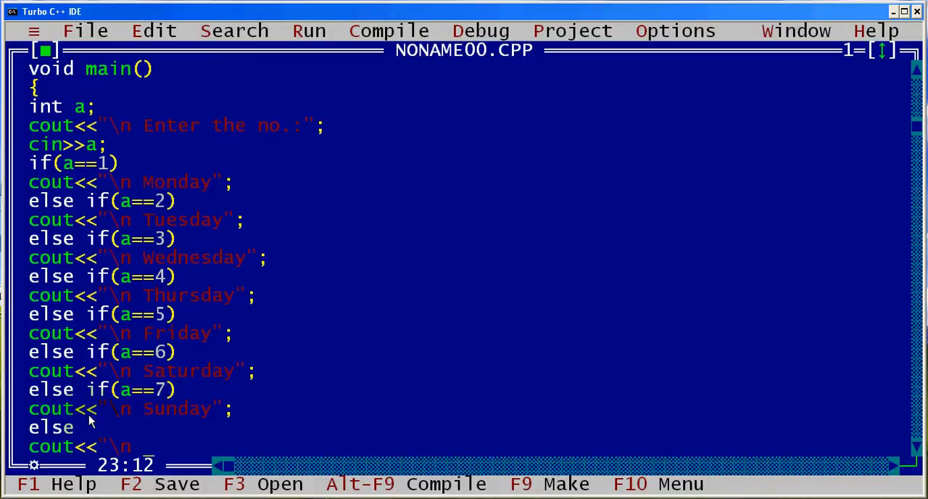
pyautogui.write('Inval')
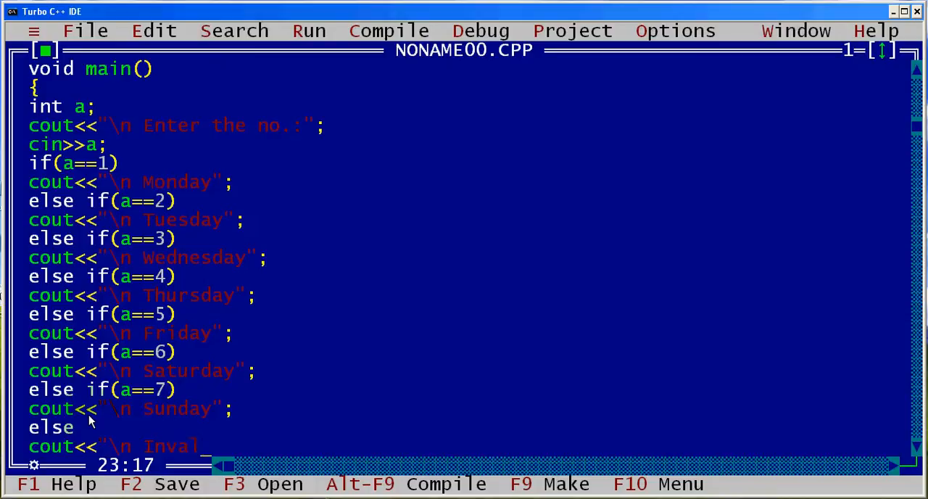
pyautogui.write('id Input";')
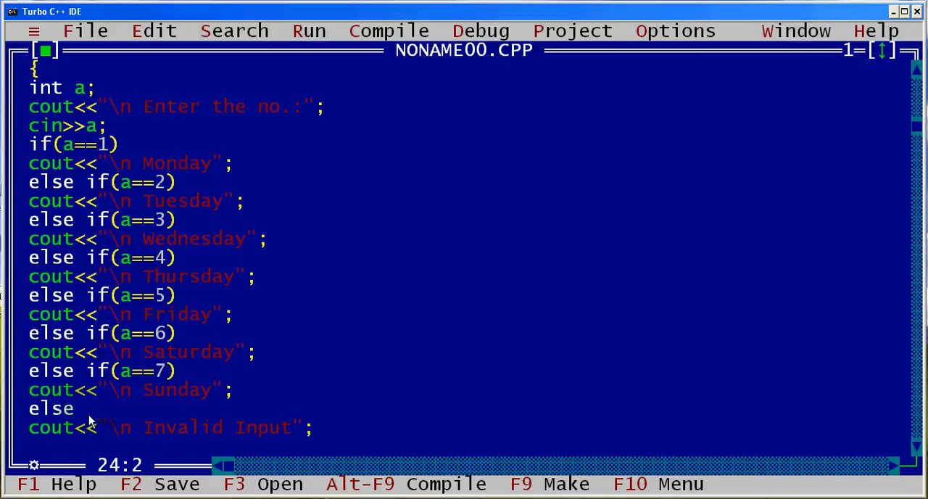
pyautogui.write('getc')
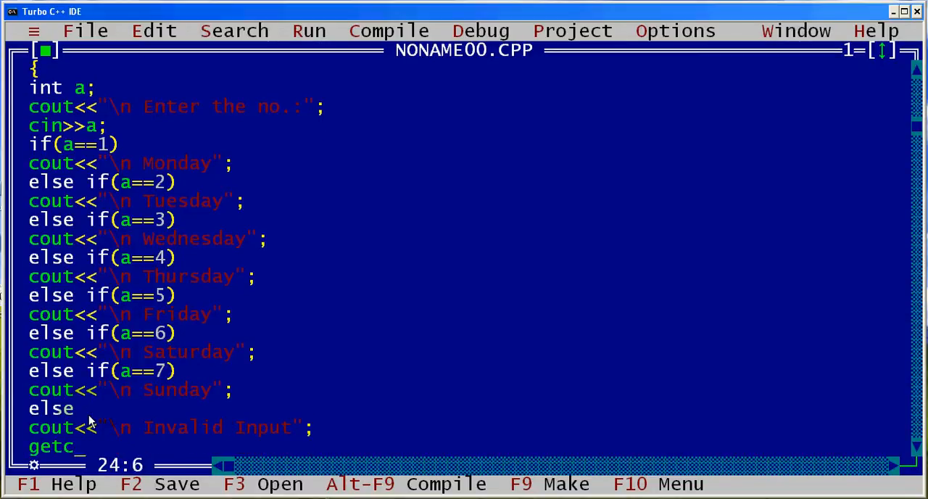
pyautogui.write('h();')
pyautogui.write('}')
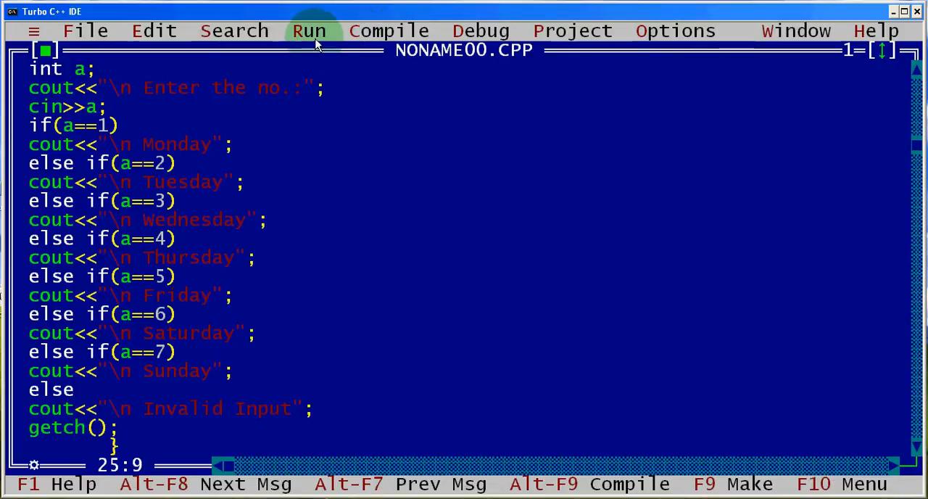
# Run the weekday program and enter 5 at its prompt.
pyautogui.click(309, 31)
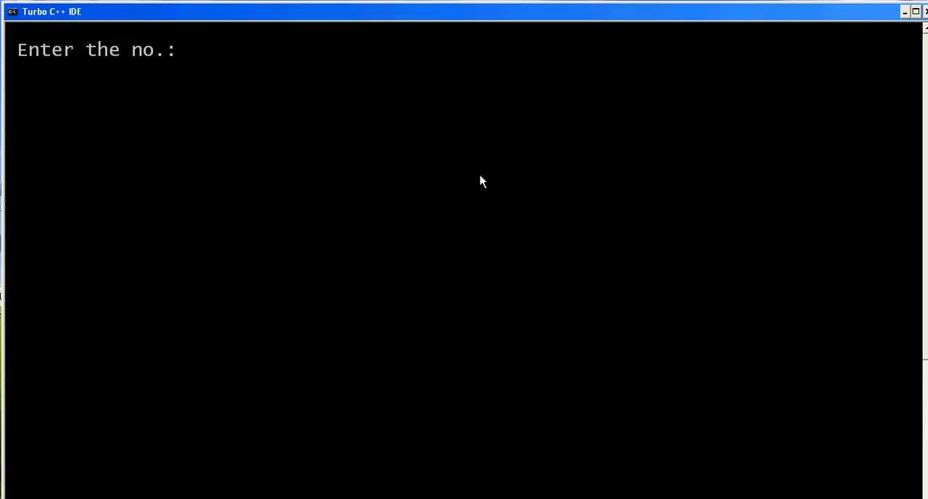
pyautogui.write('5')
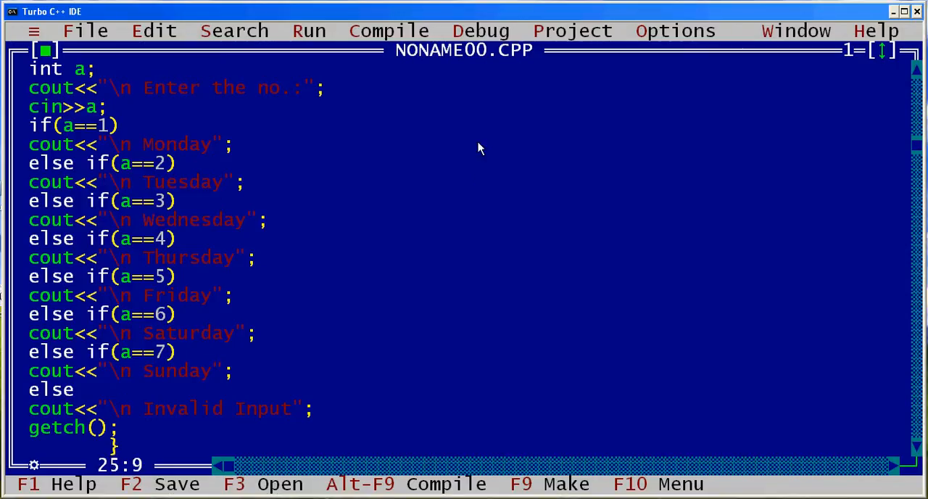
# Add clrscr(); at the start of main and run again entering 85.
pyautogui.scroll(3)
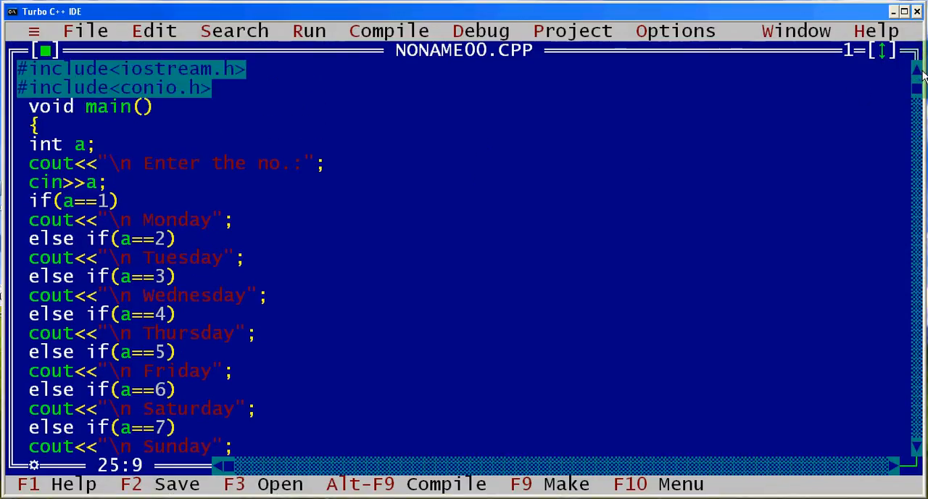
pyautogui.scroll(-3)
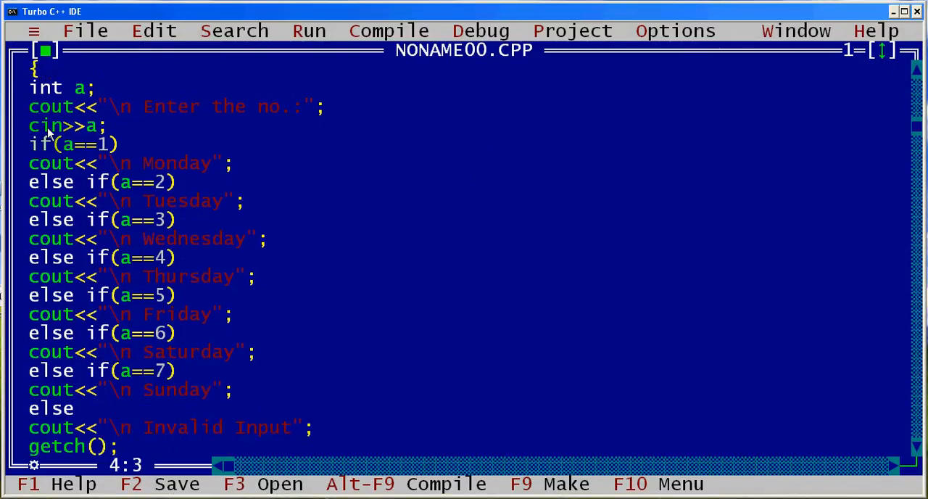
pyautogui.write('clrs')
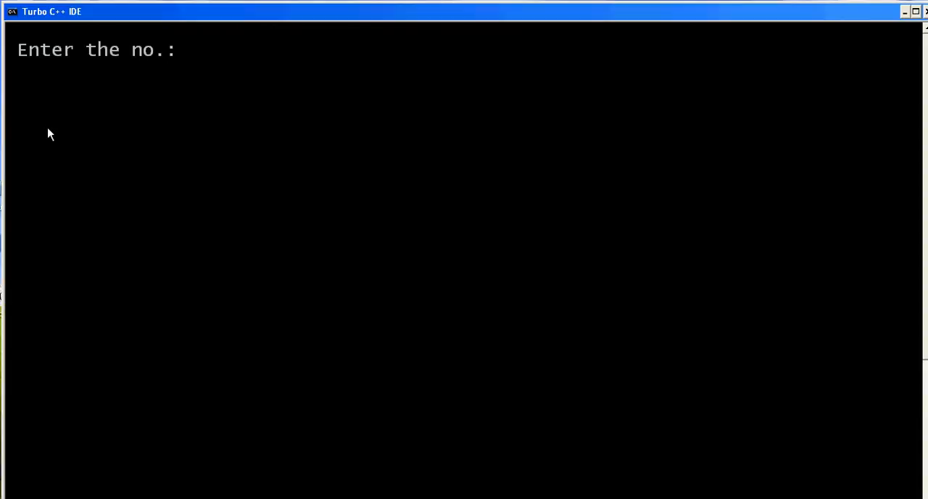
pyautogui.write('85')
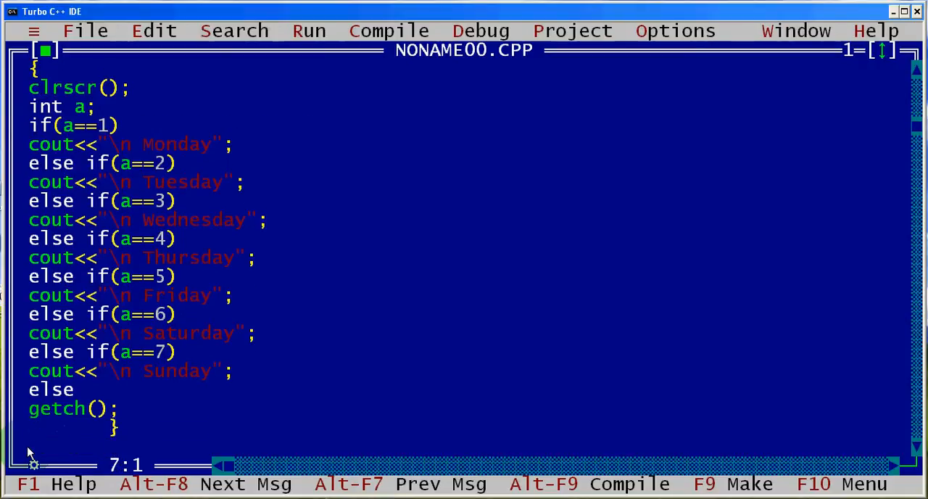
# Delete the entire weekday if-else chain from main.
pyautogui.scroll(-3)
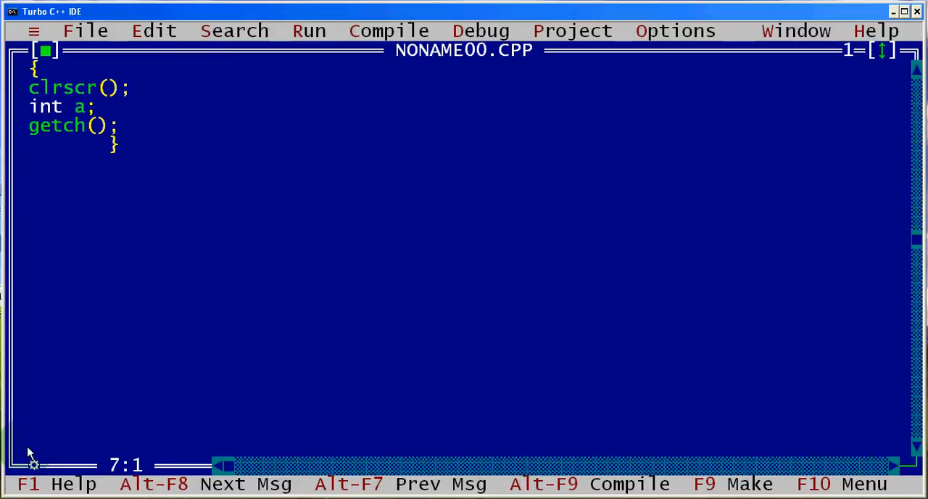
pyautogui.press('Up')
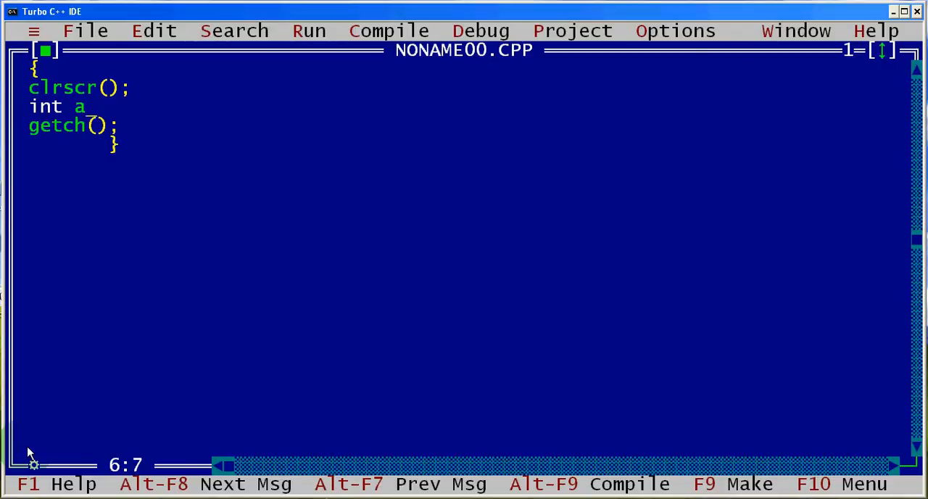
# Declare int a,b,c and write the prompt asking for numbers to get which one is greatest.
pyautogui.write(',b,')
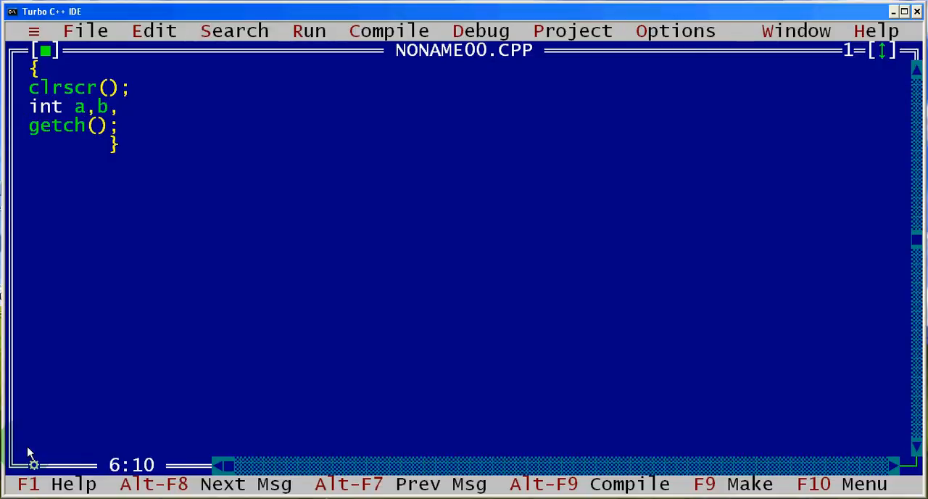
pyautogui.write(',c;')
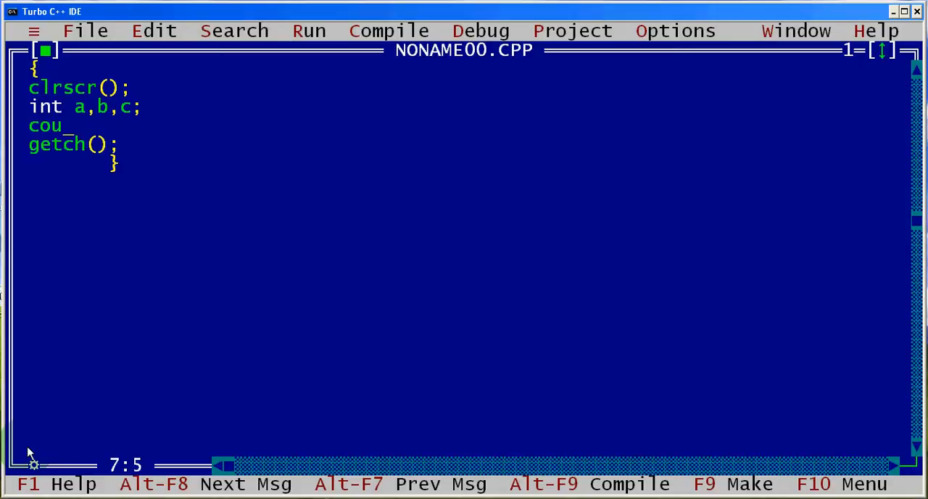
pyautogui.write('t<<')
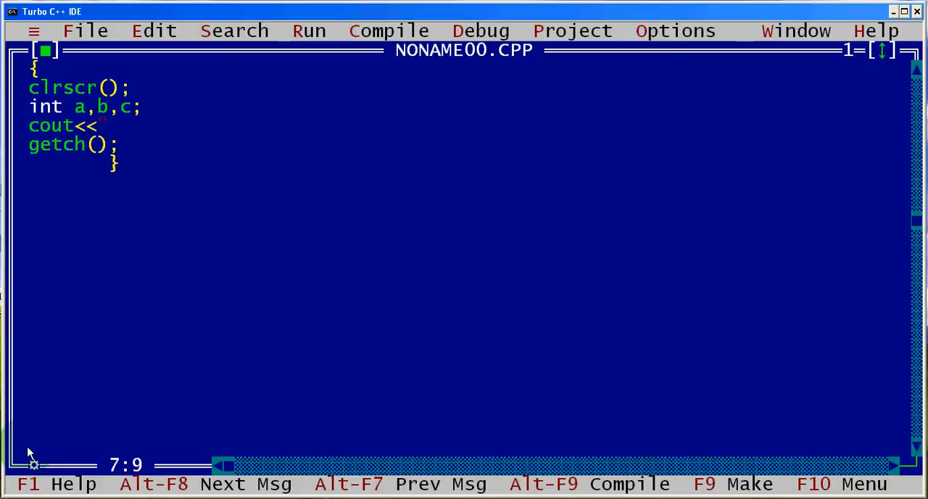
pyautogui.write('"\\n Enter three no')
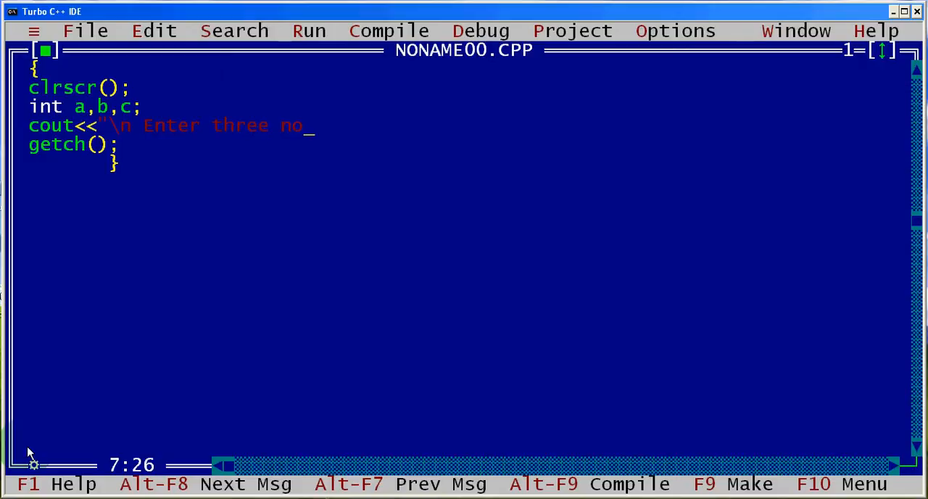
pyautogui.write('to get')
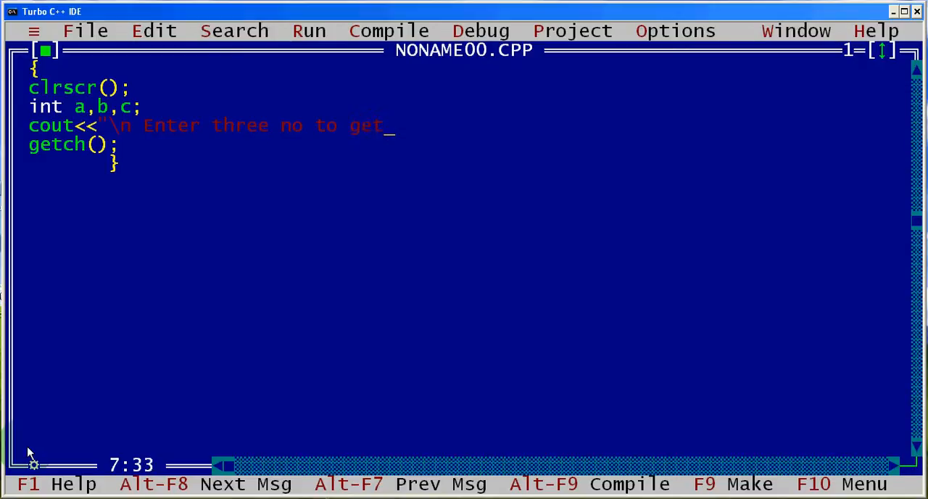
pyautogui.write('which one')
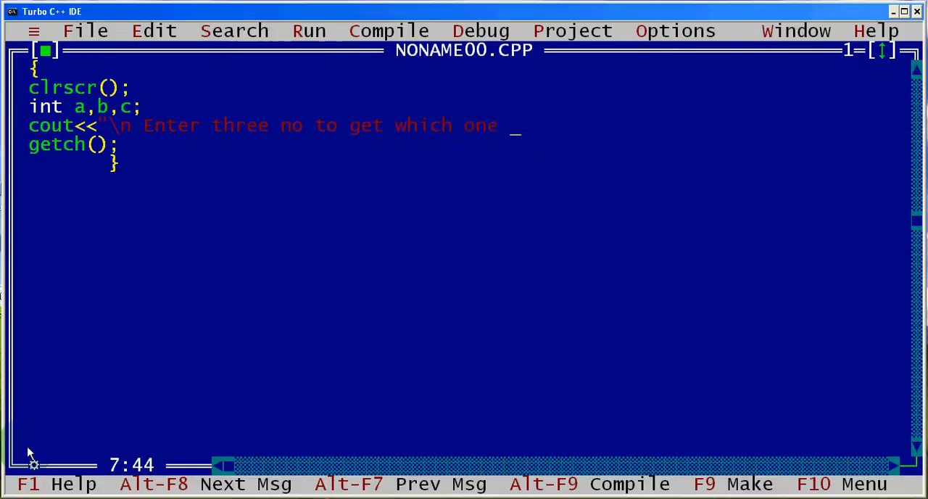
pyautogui.write('is g')
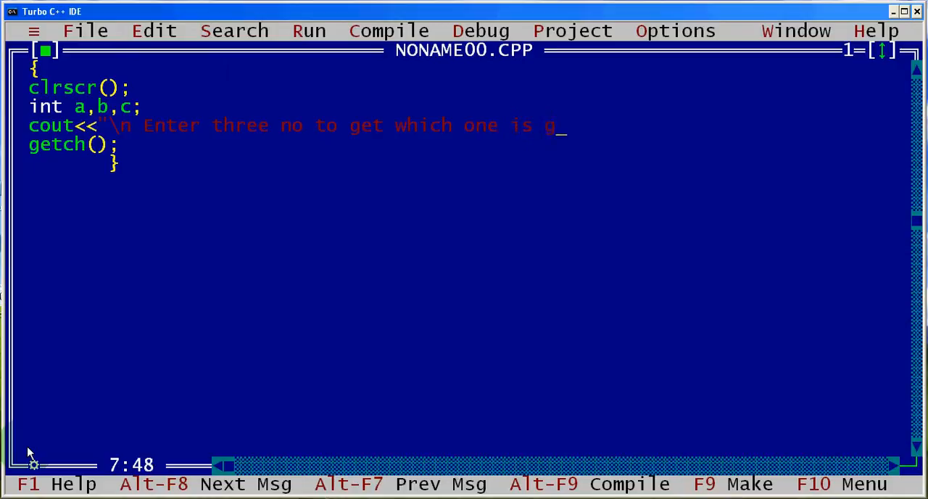
pyautogui.write('reates')
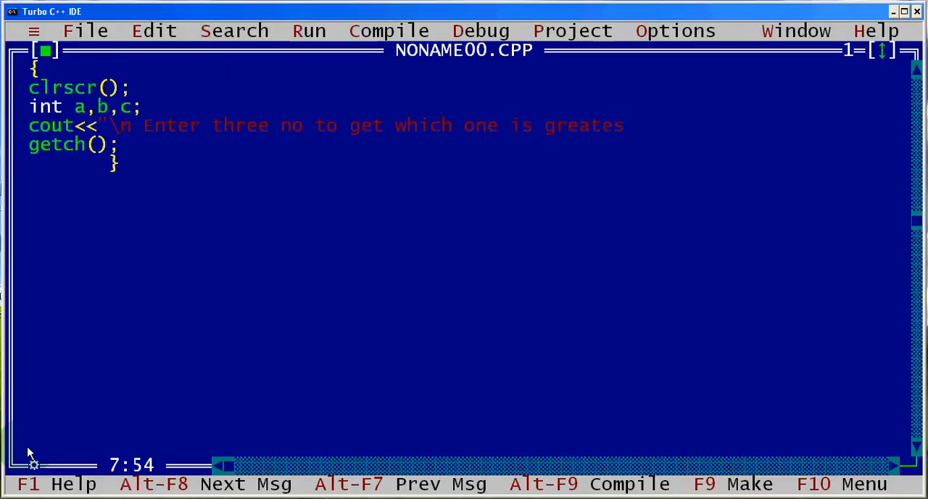
pyautogui.write('t')
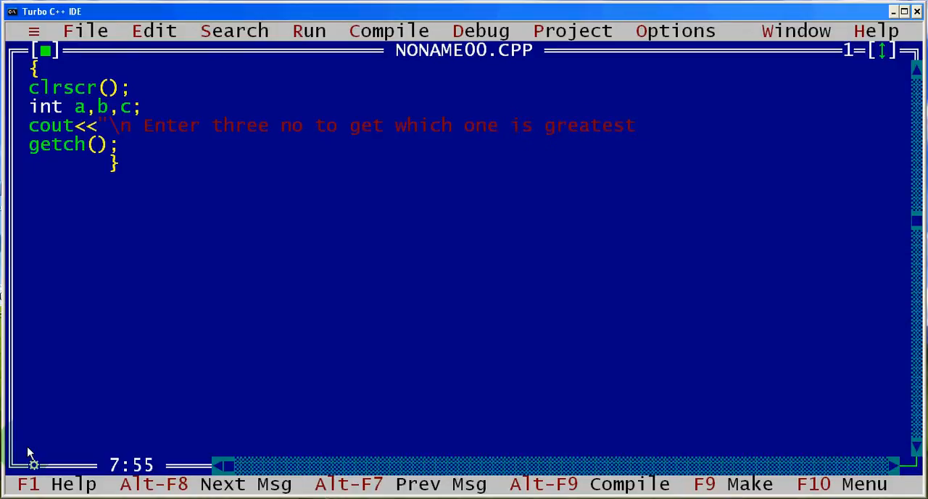
pyautogui.write('";')
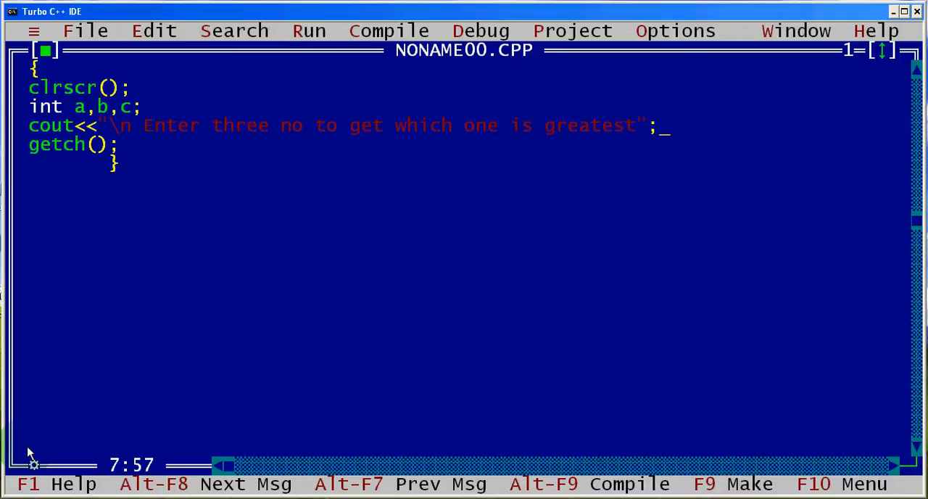
# Read the values with cin>>a>>b>>c; and begin an if.
pyautogui.write('cin>')
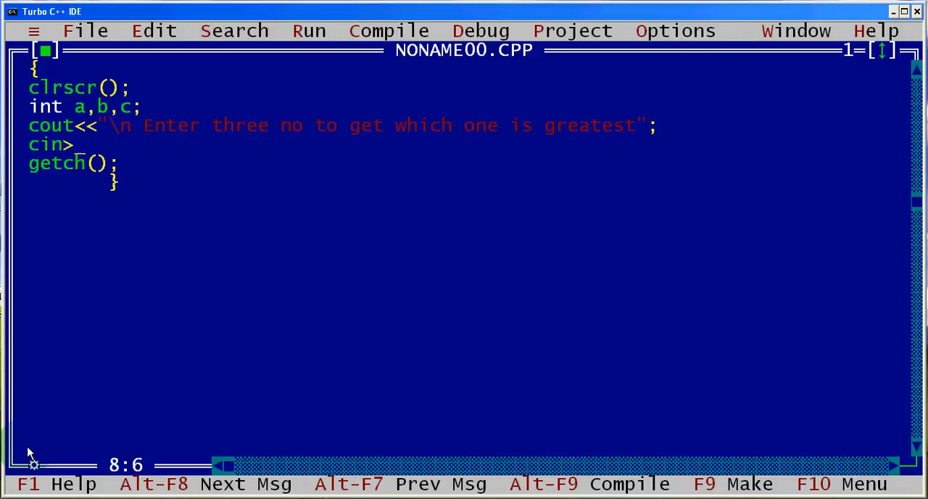
pyautogui.write('>a>>b')
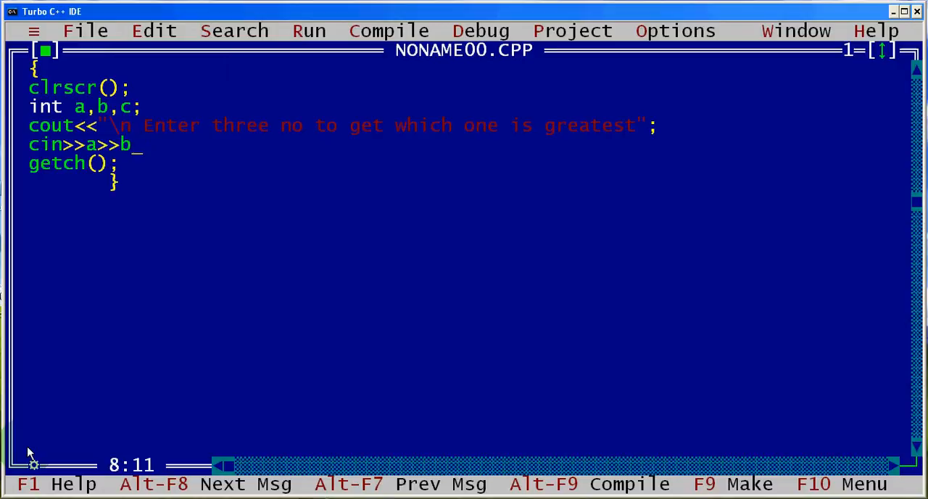
pyautogui.write('>>c;')
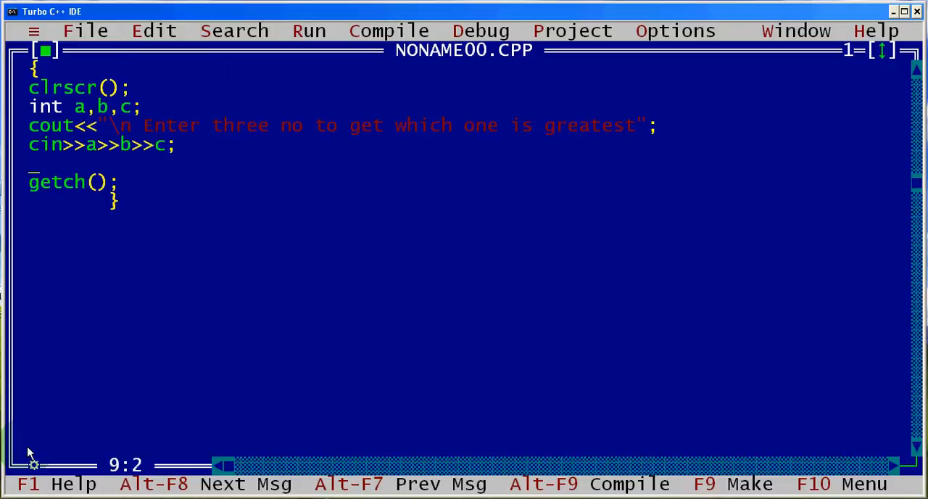
pyautogui.write('if')
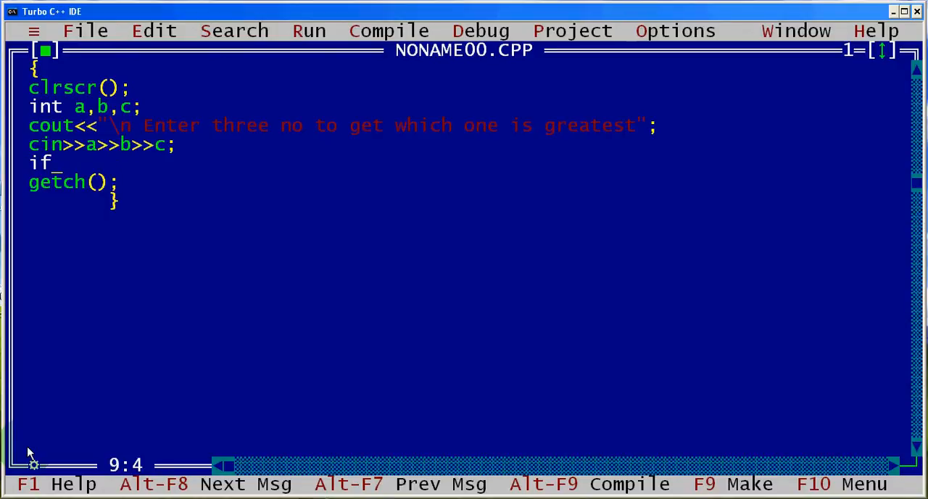
# Write the condition if(a>b && a>c) testing whether a exceeds both b and c.
pyautogui.write('(')
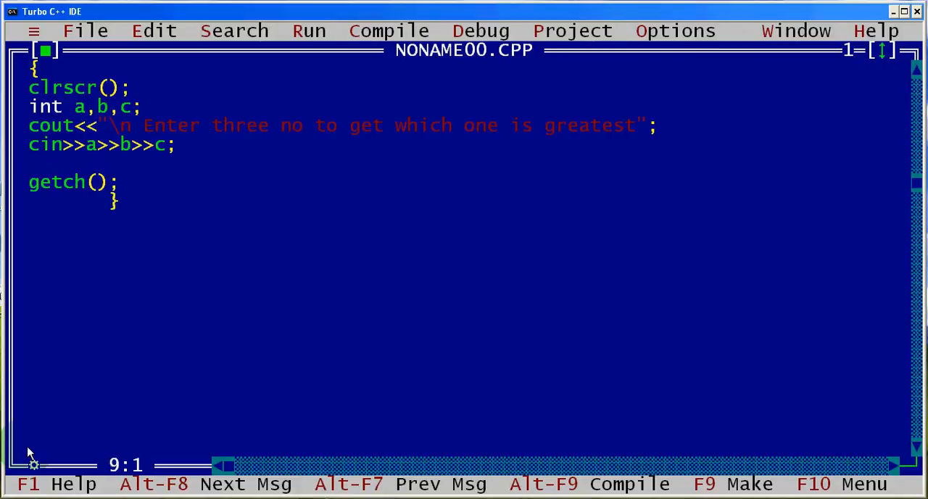
pyautogui.write('if')
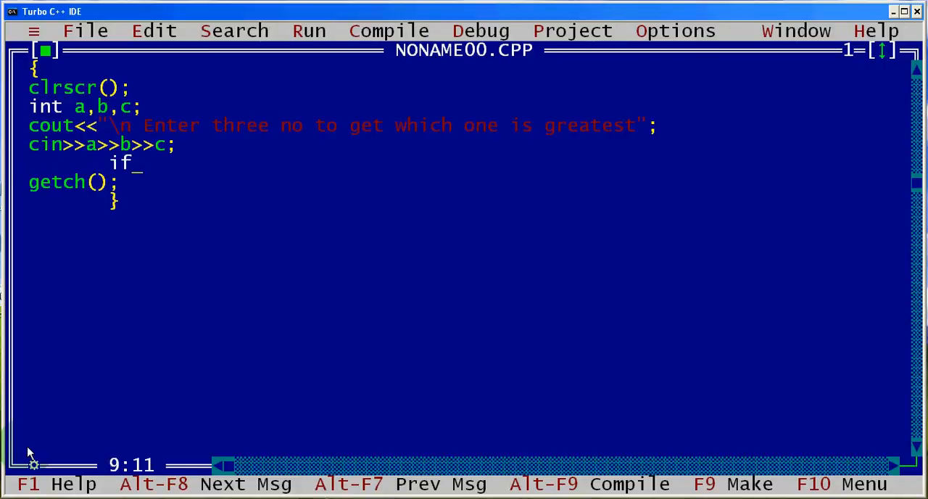
pyautogui.write('(a')
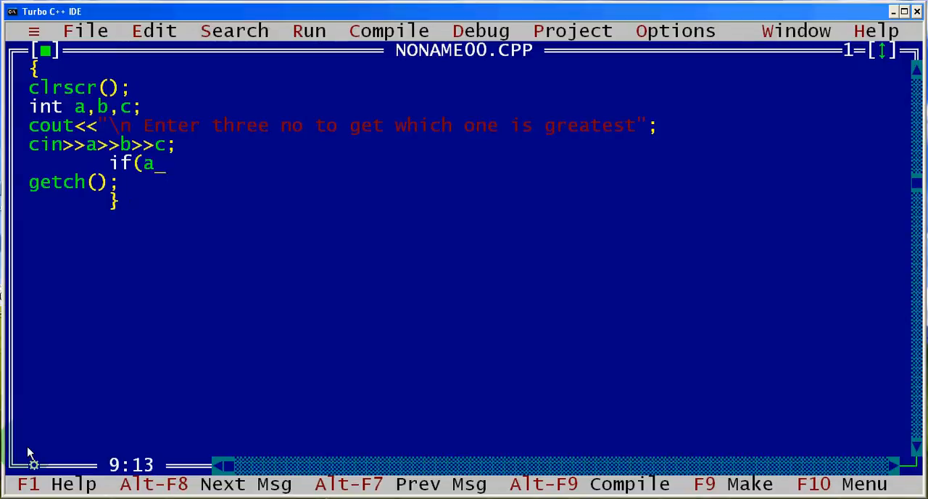
pyautogui.write('>')
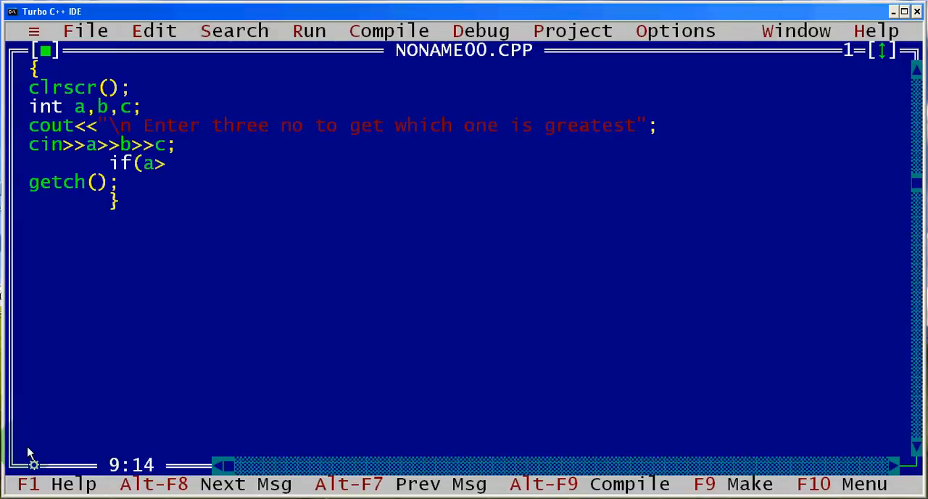
pyautogui.write('b')
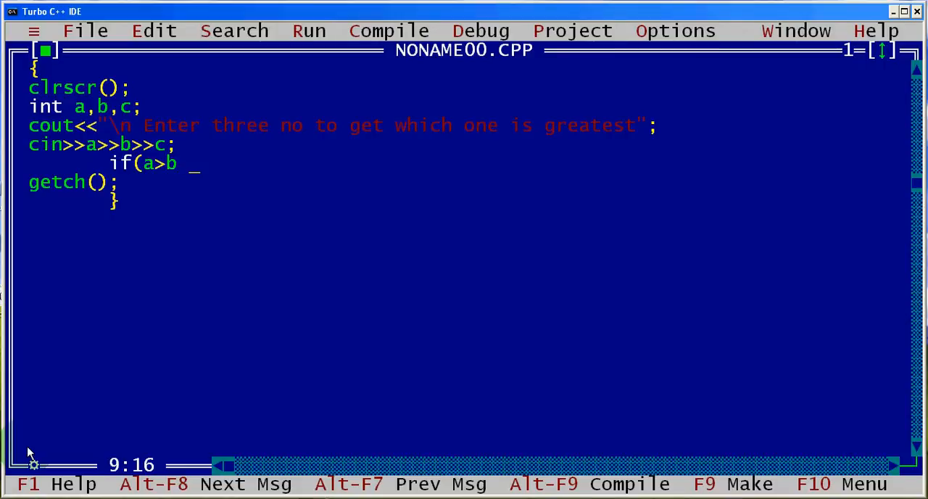
pyautogui.write('&&')
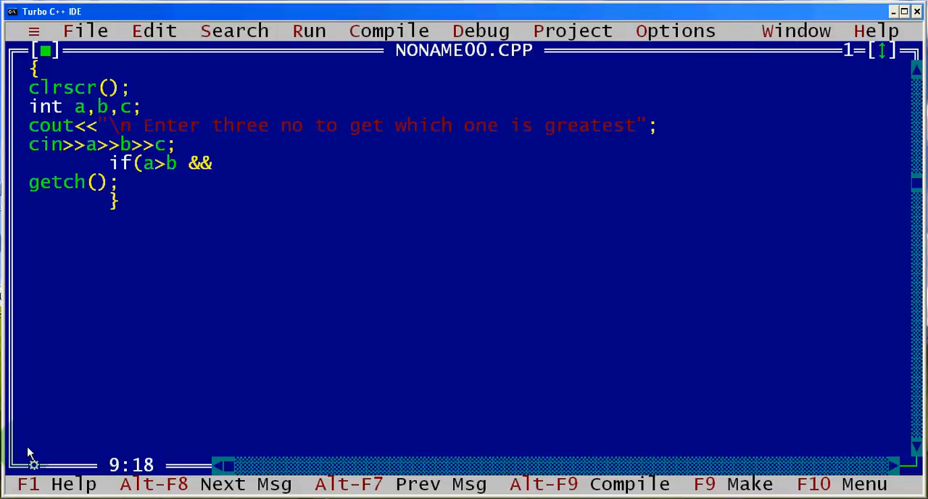
pyautogui.moveTo(171, 182)
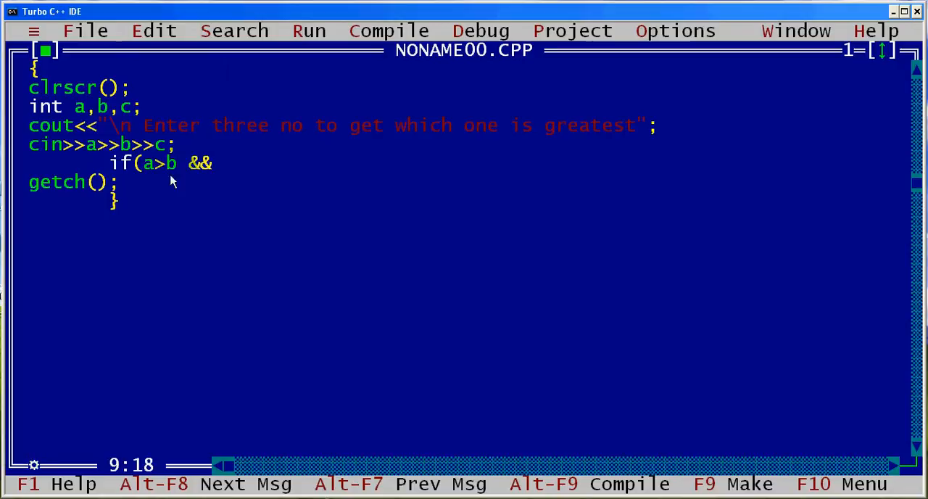
pyautogui.moveTo(226, 180)
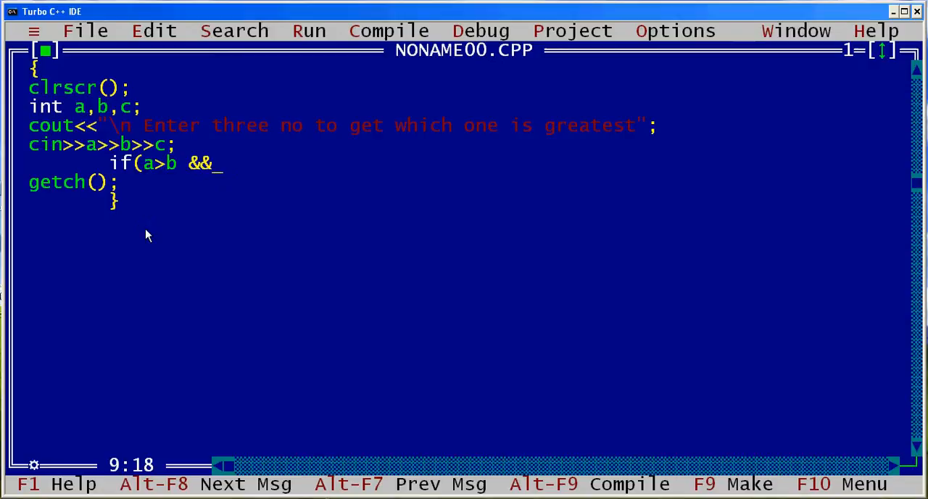
pyautogui.moveTo(158, 178)
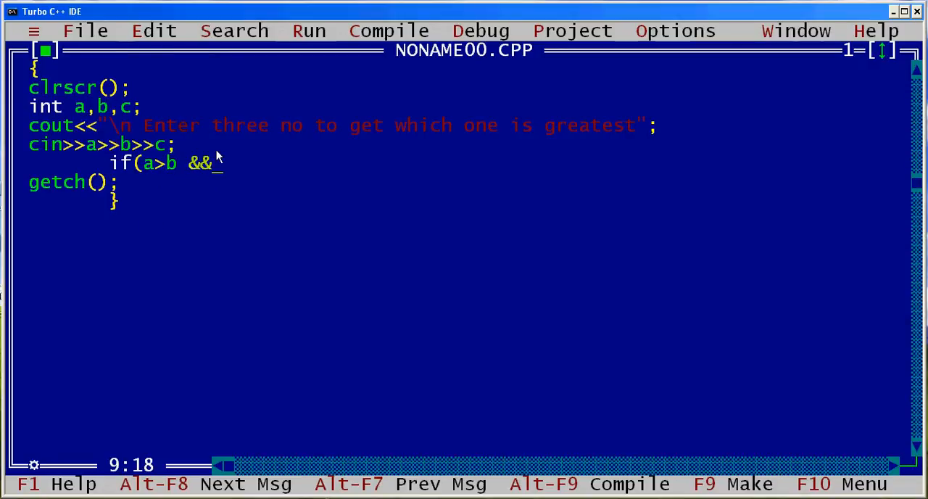
pyautogui.moveTo(235, 166)
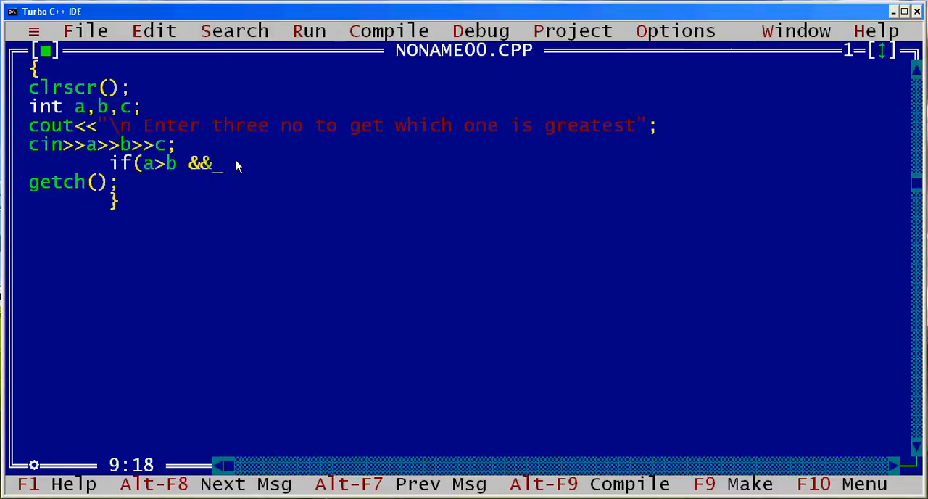
pyautogui.write('a')
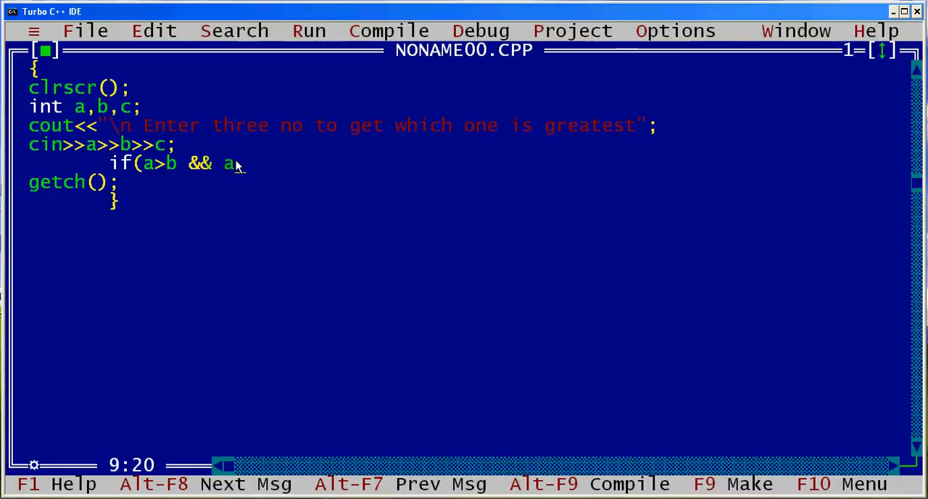
pyautogui.write('>c)')
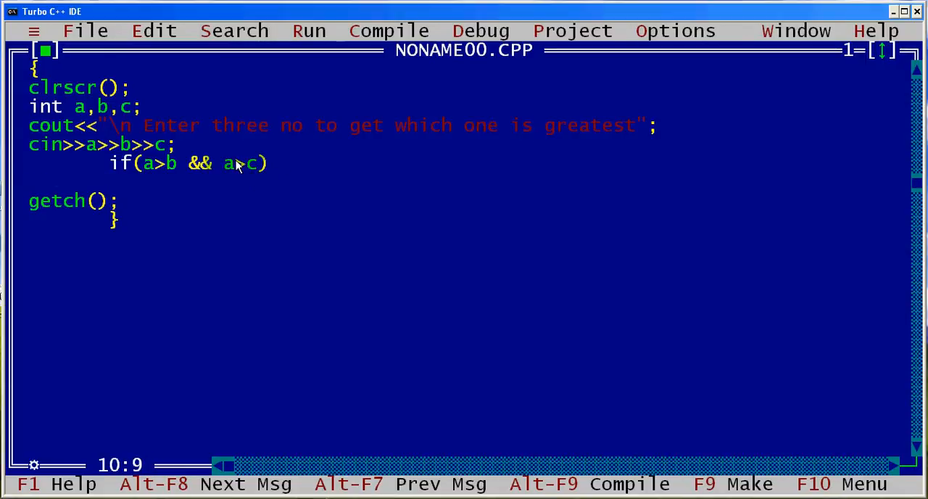
# Add cout<<"\n A is greatest"; under the condition and start a new line.
pyautogui.write('cout<<"')
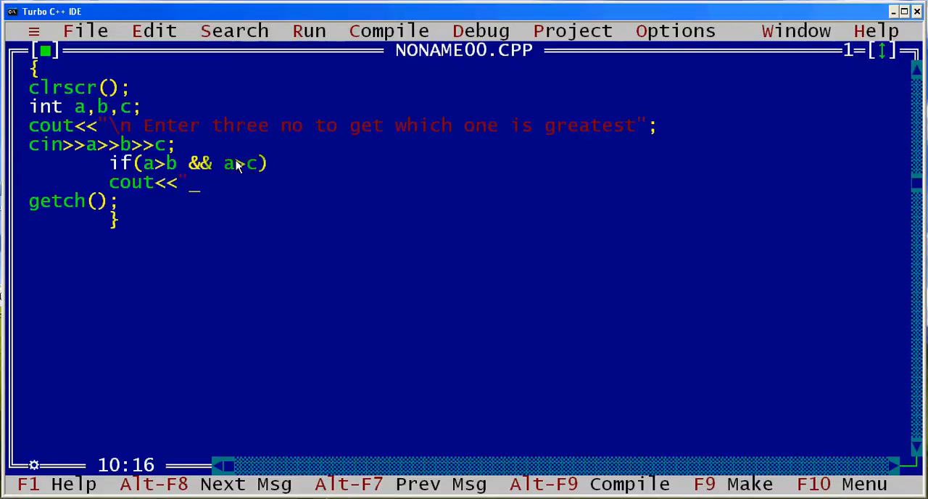
pyautogui.write('\\n')
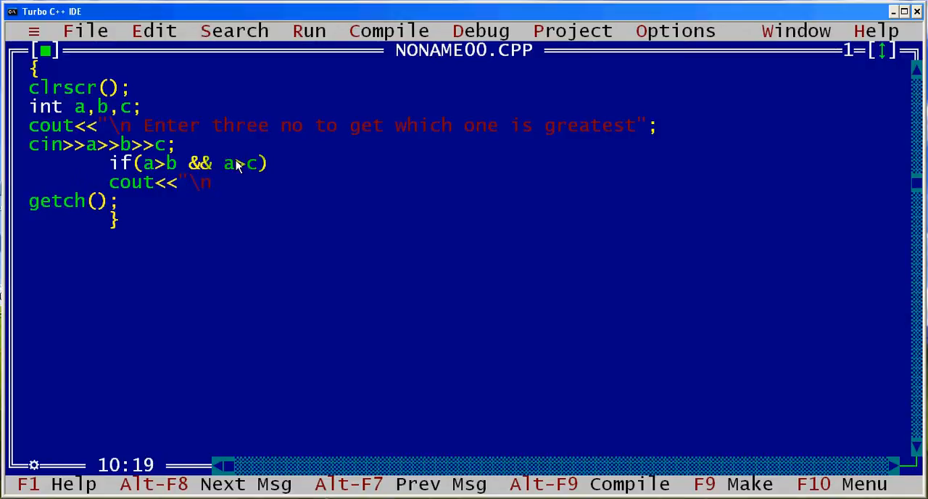
pyautogui.write('A is great')
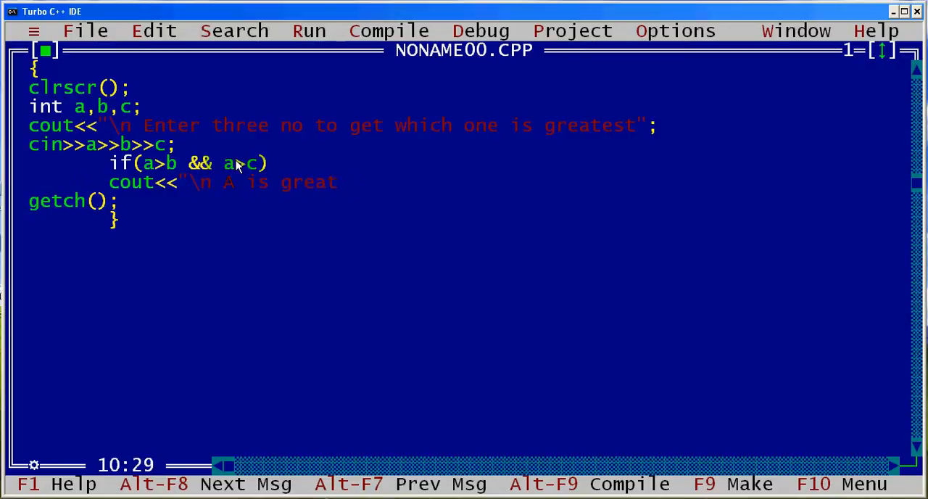
pyautogui.write('est ";')
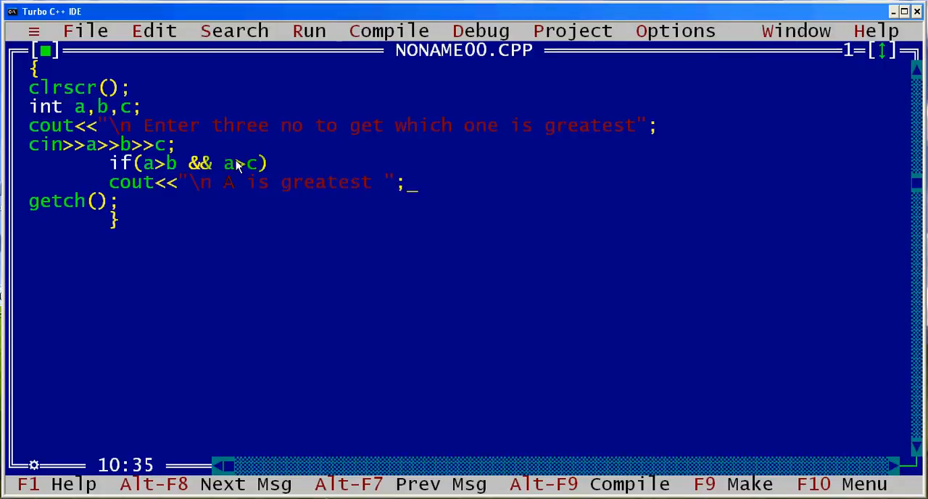
pyautogui.press('Enter')
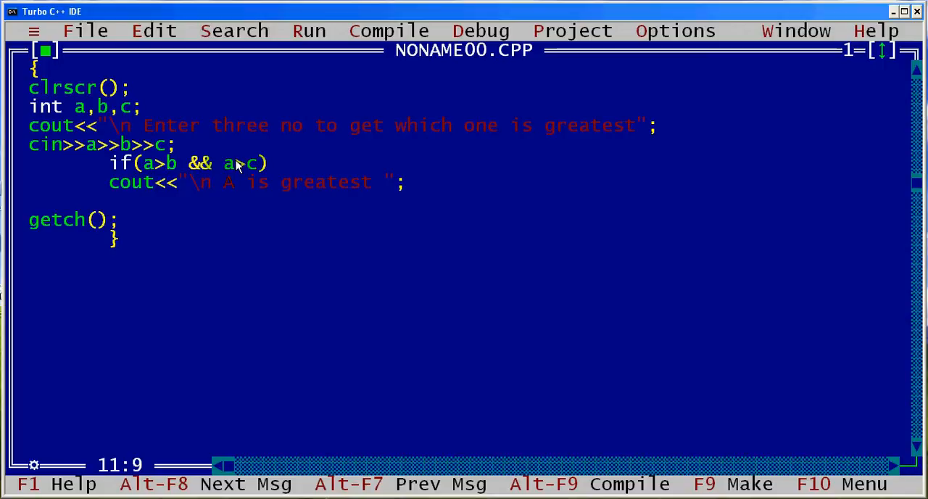
# Write else if(b>a && b>c), correcting a mistyped comparison after the &&.
pyautogui.write('else')
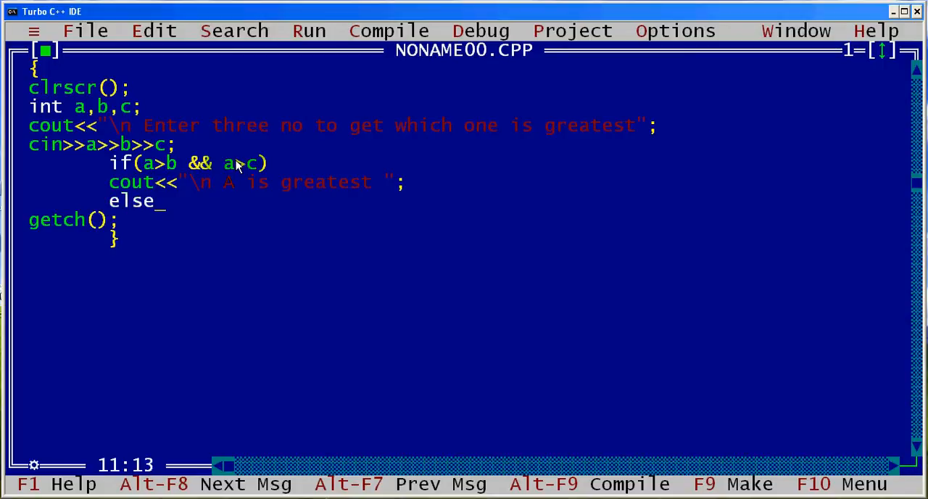
pyautogui.write('if')
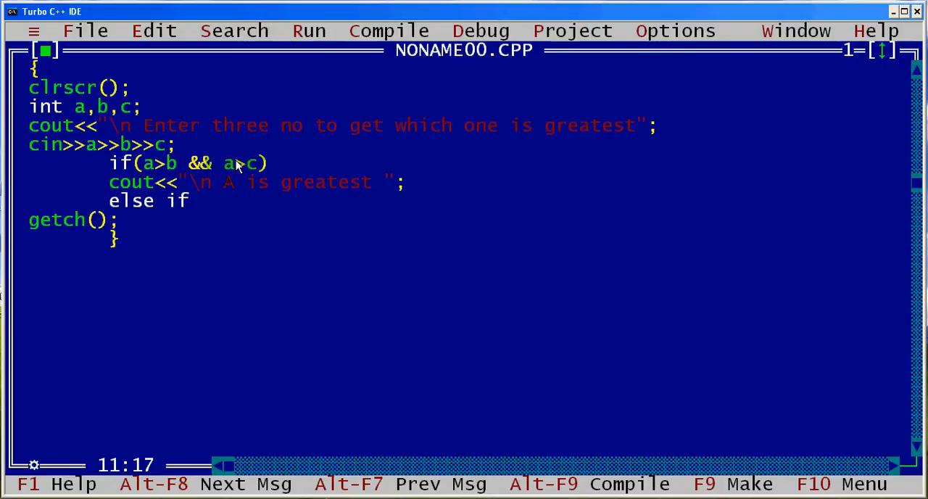
pyautogui.write('(')
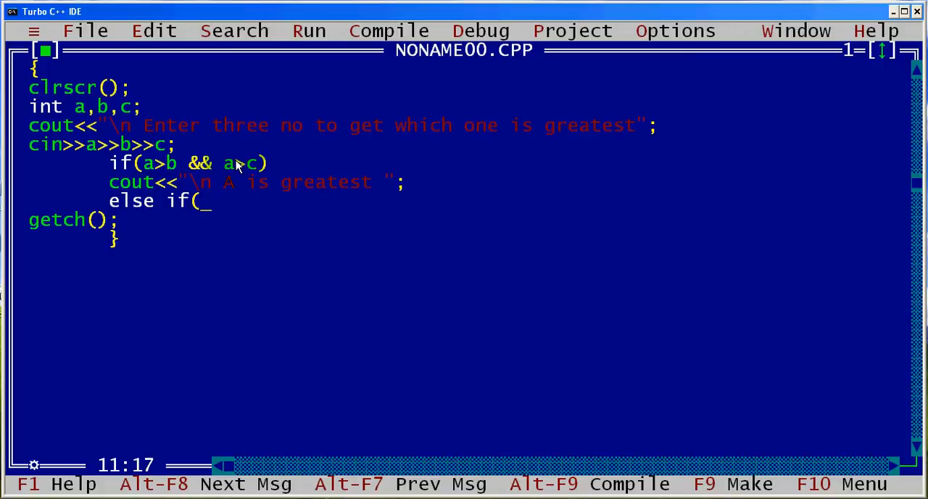
pyautogui.write('b>a &&')
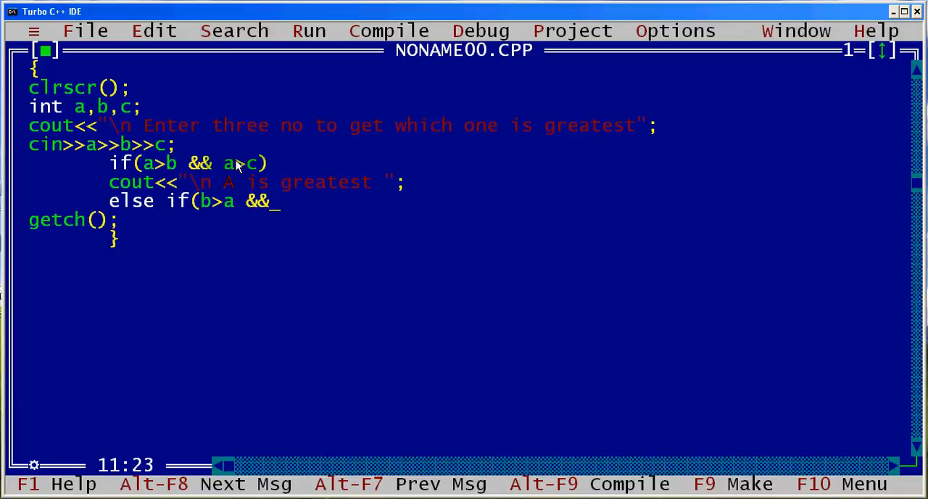
pyautogui.write('c>')
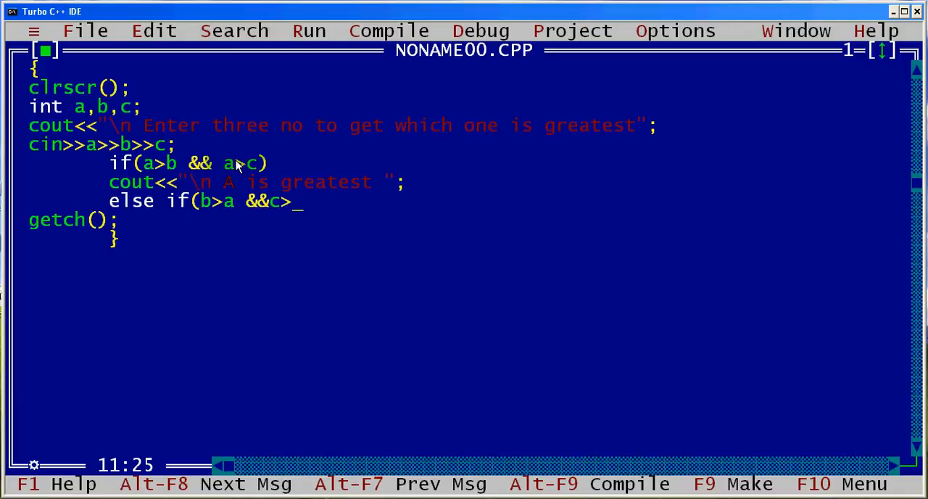
pyautogui.press('Backspace')
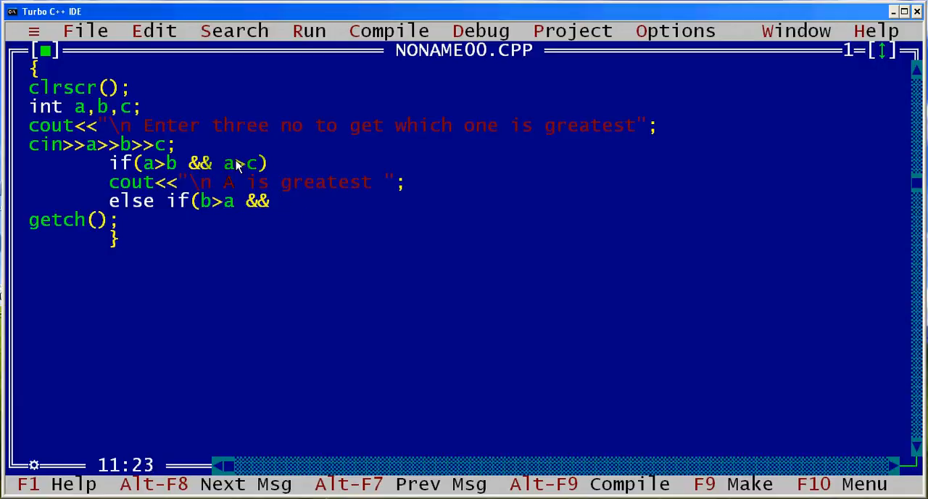
pyautogui.write('b>c)')
pyautogui.write('cout<<"')
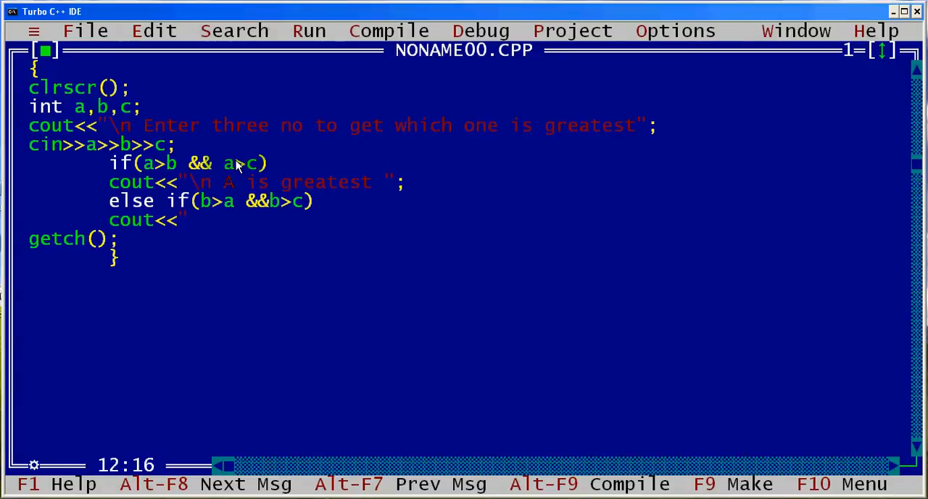
# Add cout<<"\n B is greatest"; under the else-if branch.
pyautogui.write('\\n')
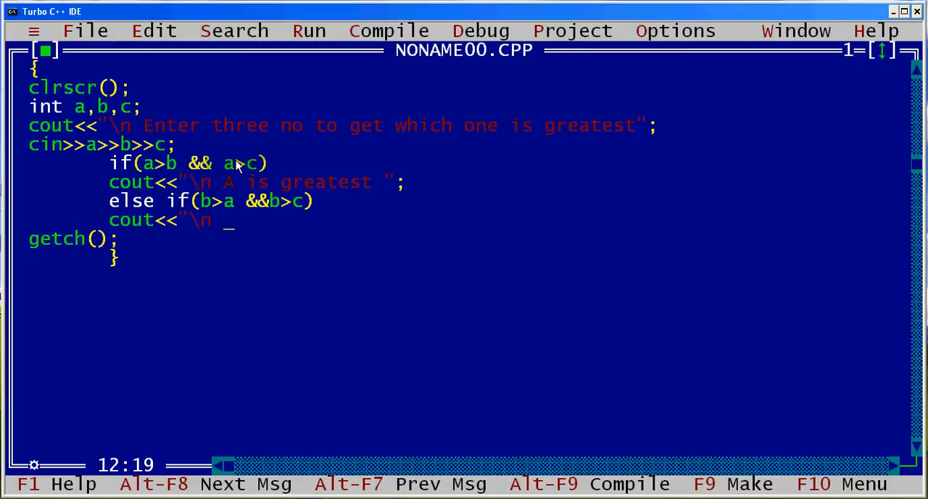
pyautogui.write('B')
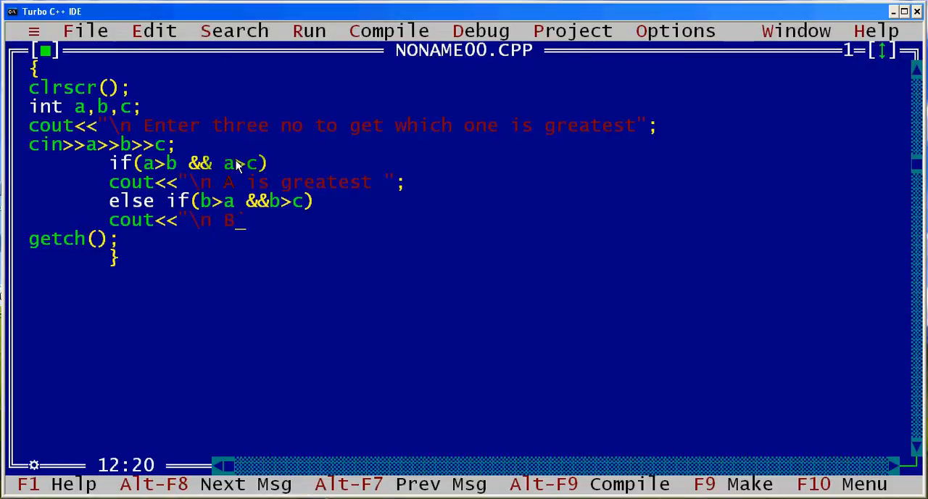
pyautogui.write('is gre')
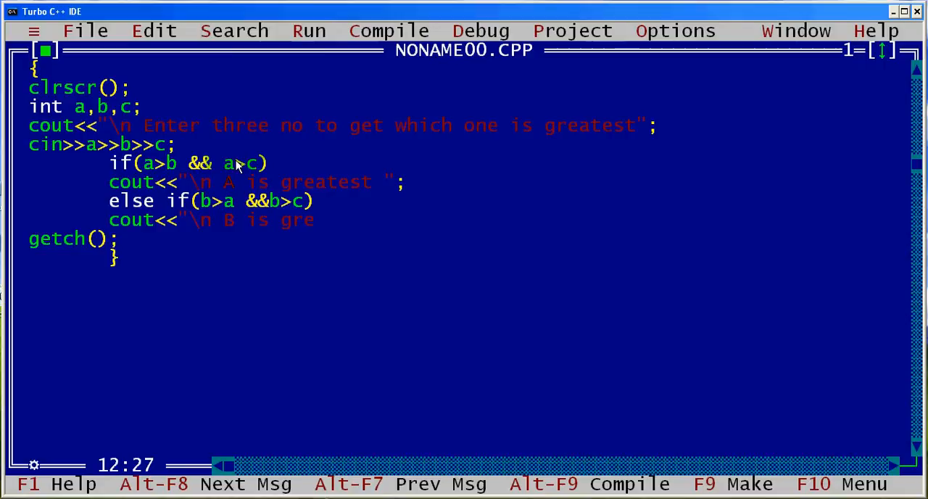
pyautogui.write('atest')
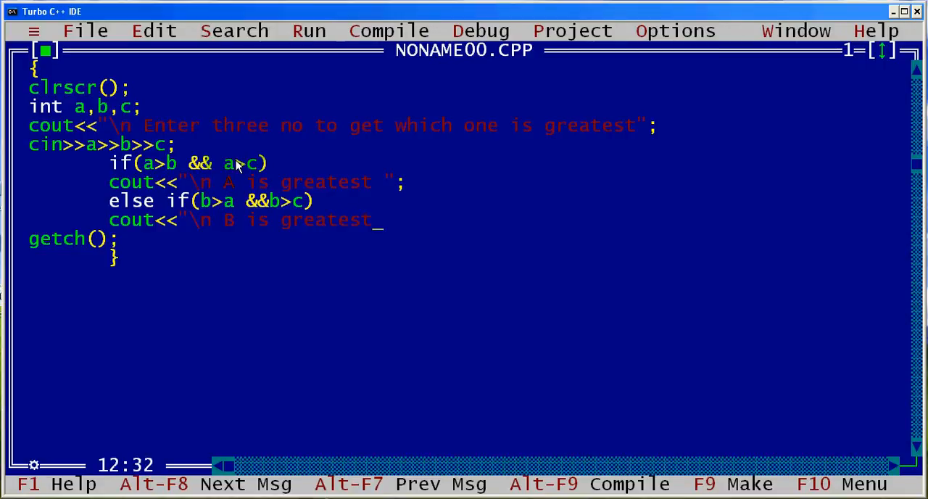
pyautogui.write('";')
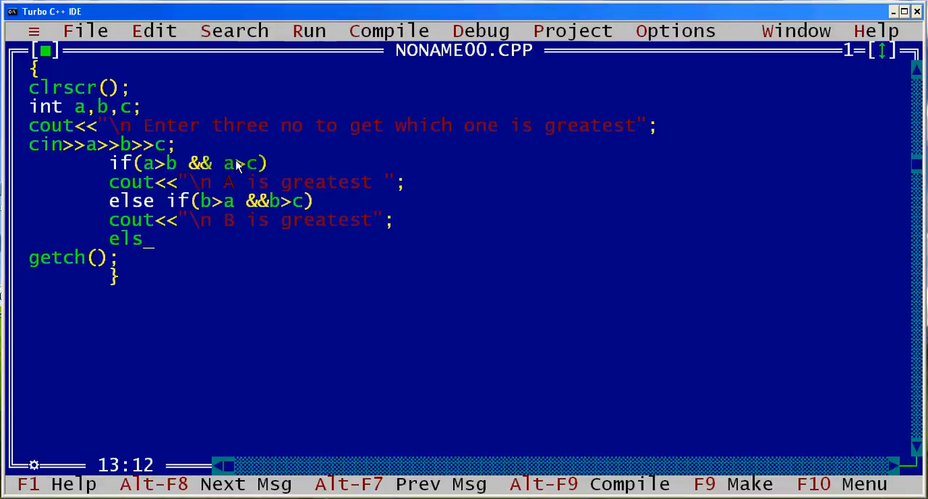
# Write the final else with cout<<"\n C is greatest, quote not yet closed.
pyautogui.write('e')
pyautogui.write('cout')
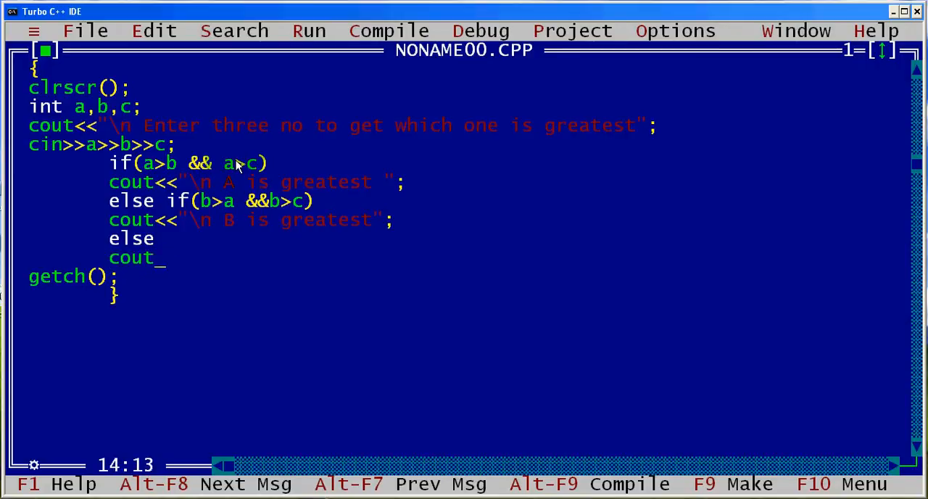
pyautogui.write('<<"')
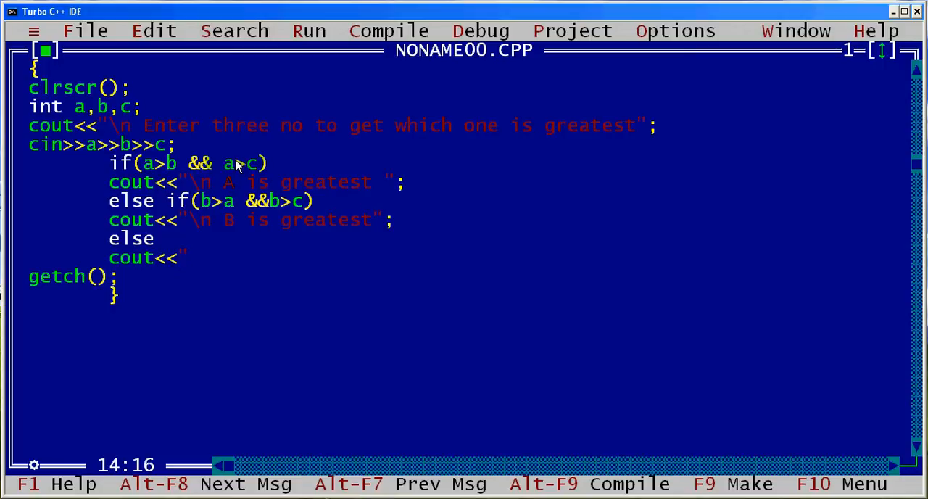
pyautogui.write('\\n C')
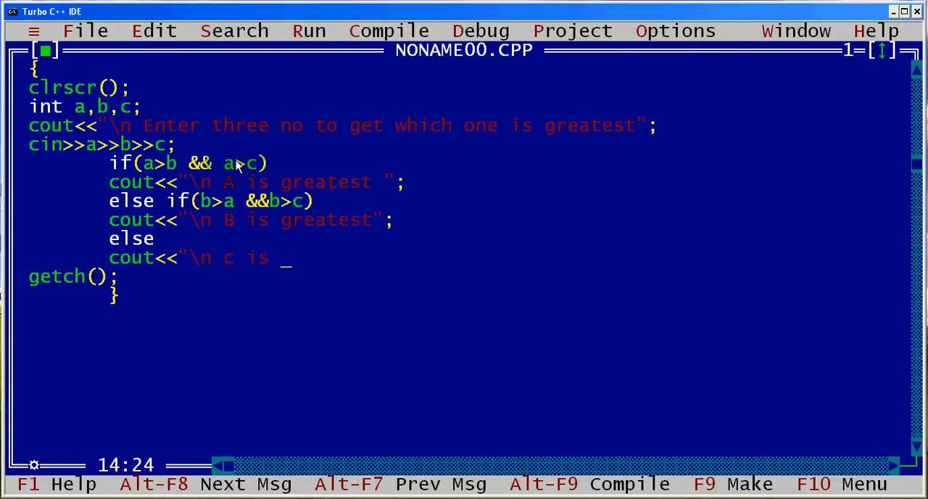
pyautogui.write('greate')
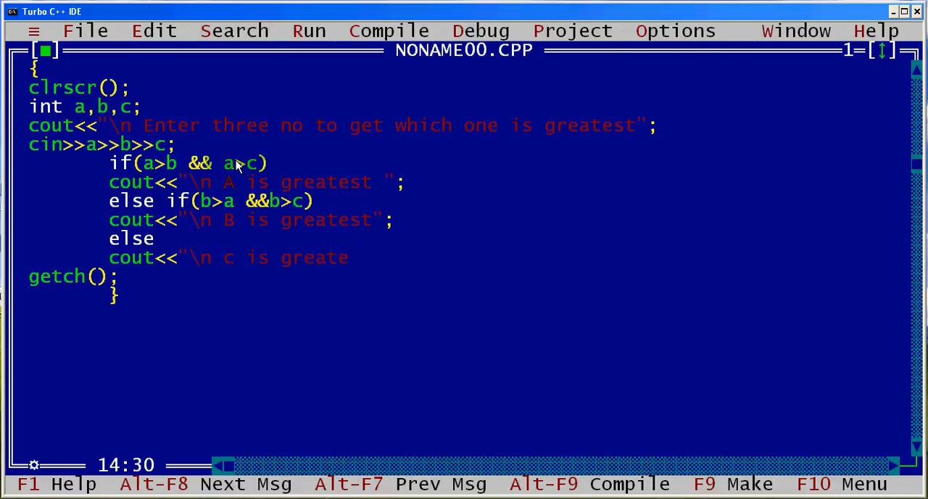
pyautogui.write('st')
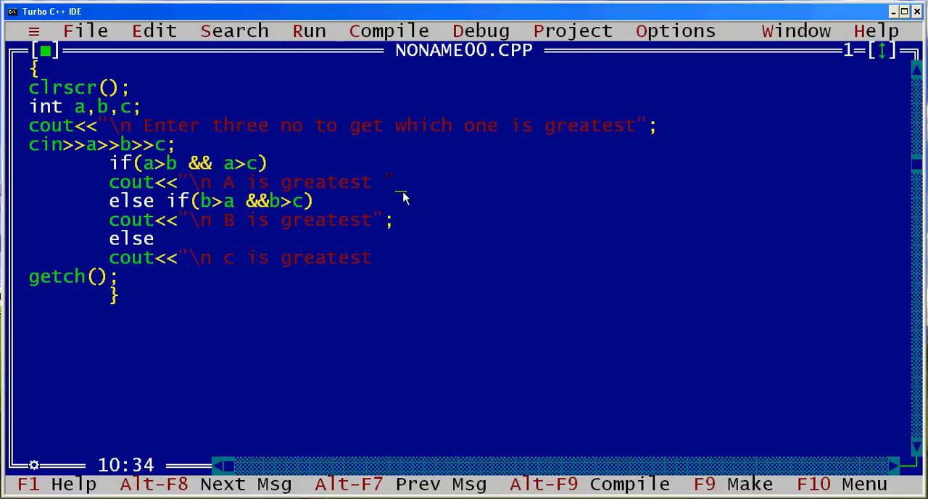
# Append <<a; to the A message, <<b; to the B message, and "<<c; to the C message.
pyautogui.write('<<')
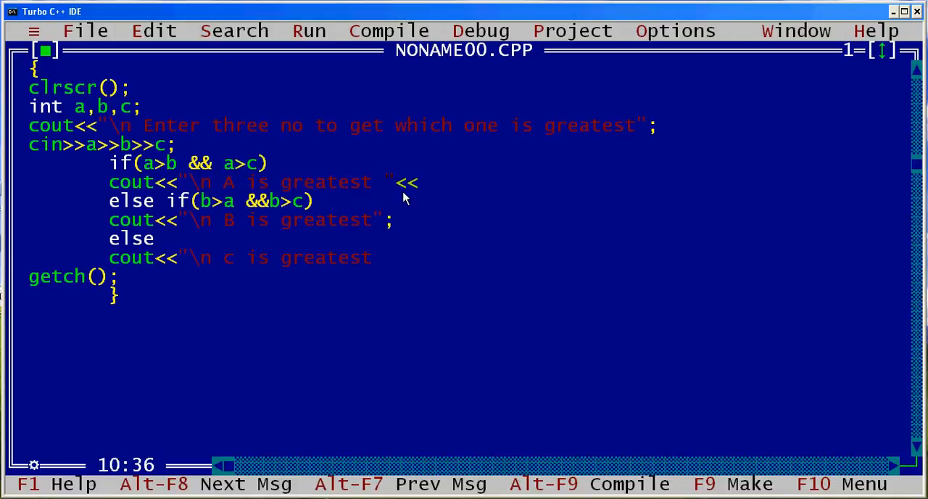
pyautogui.write('a;')
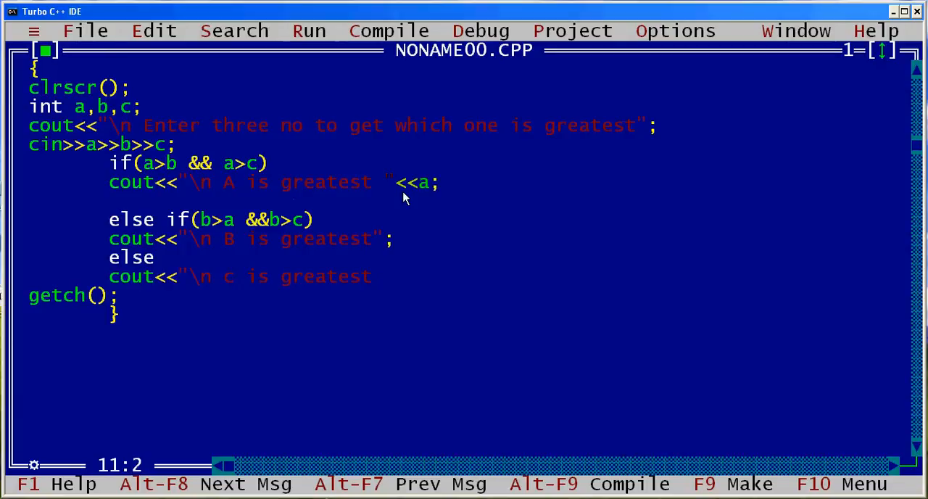
pyautogui.press('Delete')
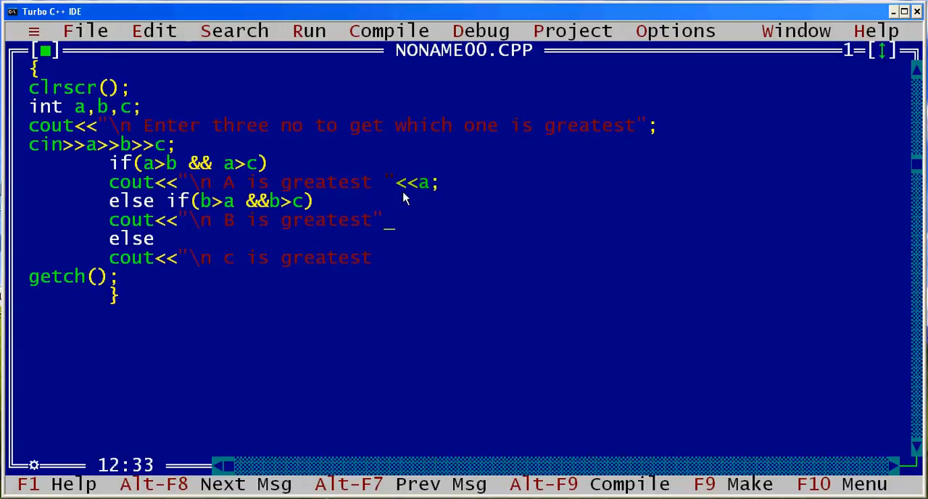
pyautogui.write('<<b;')
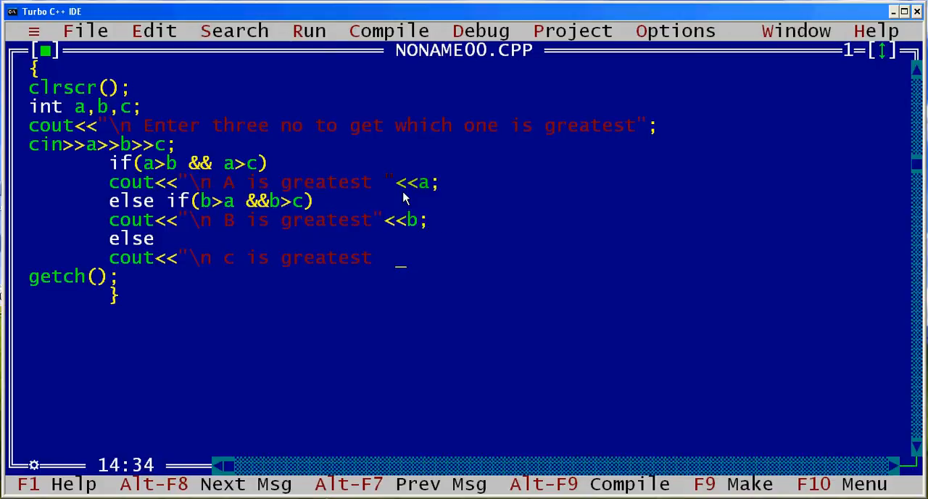
pyautogui.write('"')
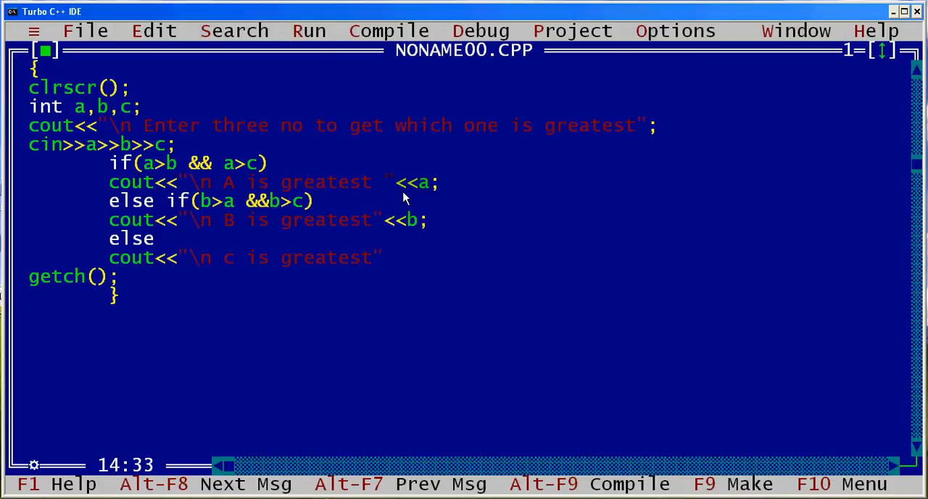
pyautogui.write('<<c;')
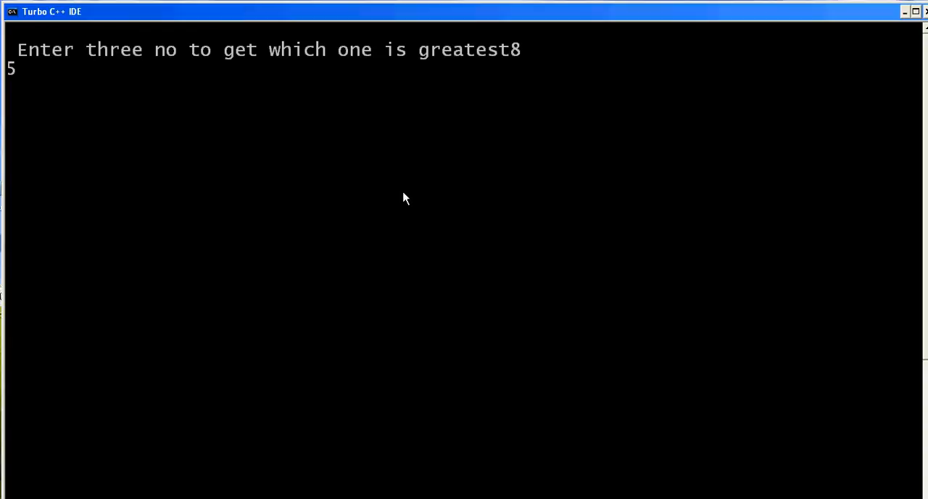
# Enter 9 as the third number so the running program reports c is greatest with 9.
pyautogui.write('9')
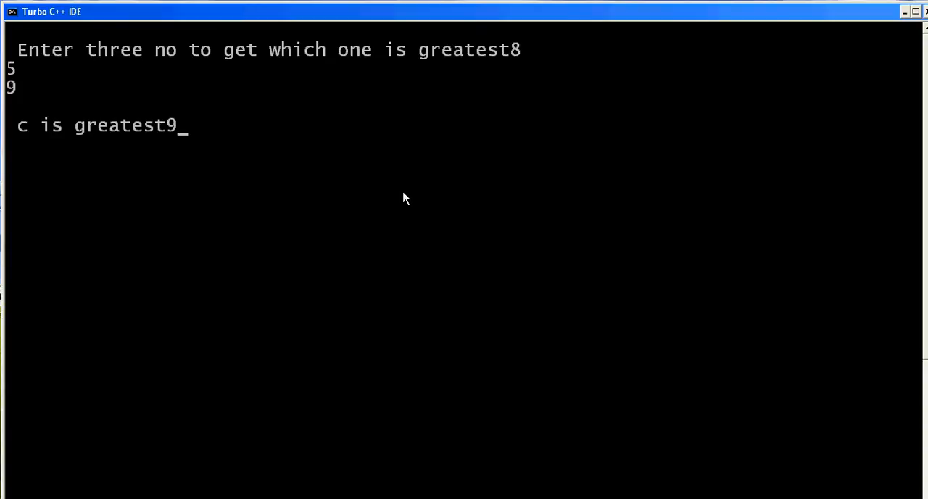
pyautogui.moveTo(46, 104)
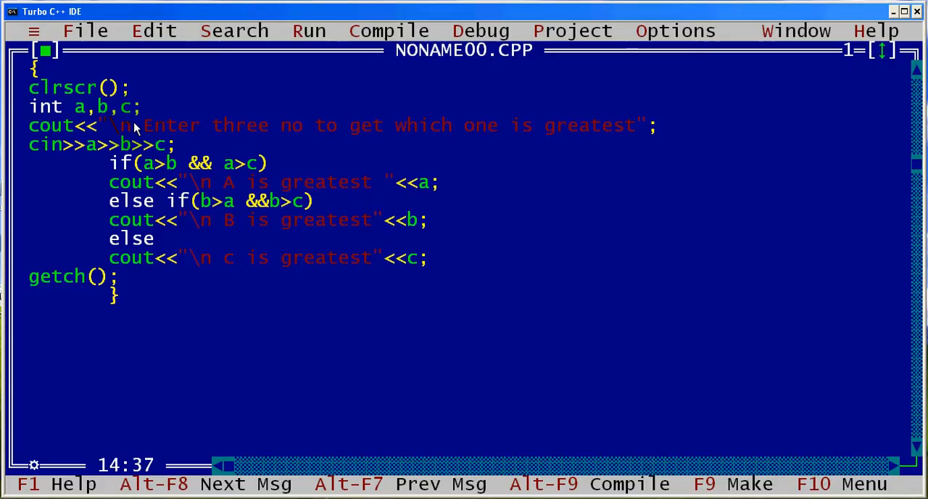
# Rerun with Ctrl+F9 and enter 96, 24 and 12 in the output console.
pyautogui.press('ctrl+F9')
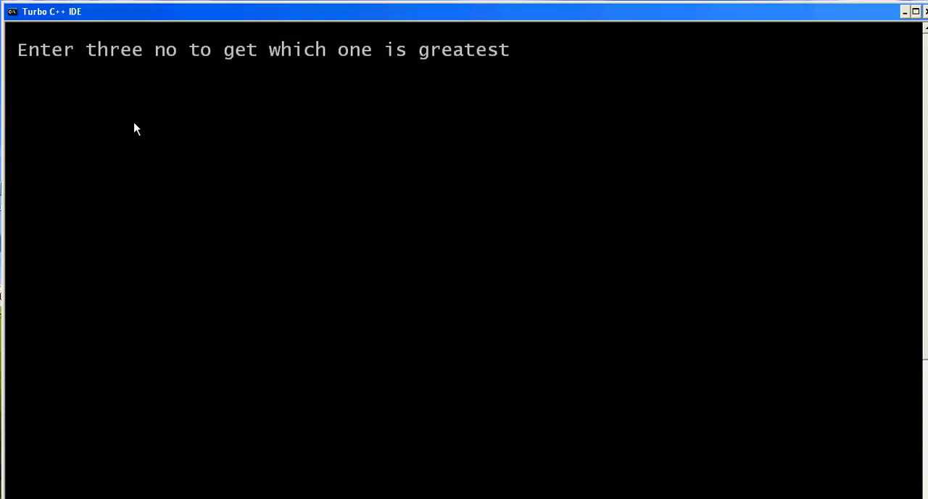
pyautogui.write('96')
pyautogui.write('24')
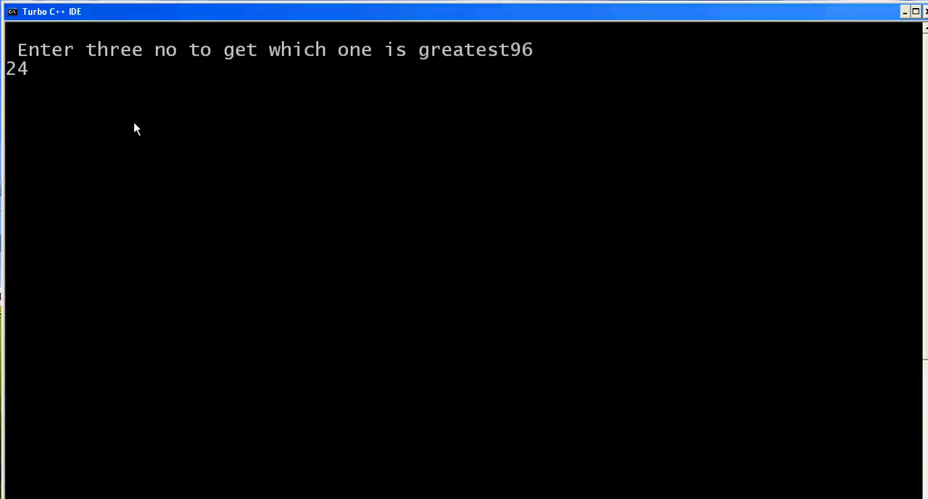
pyautogui.write('12')
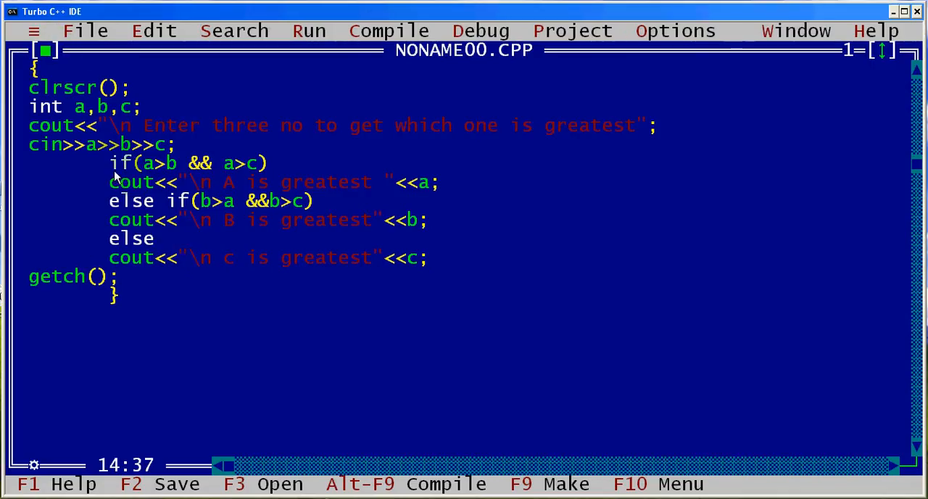
pyautogui.moveTo(290, 11)
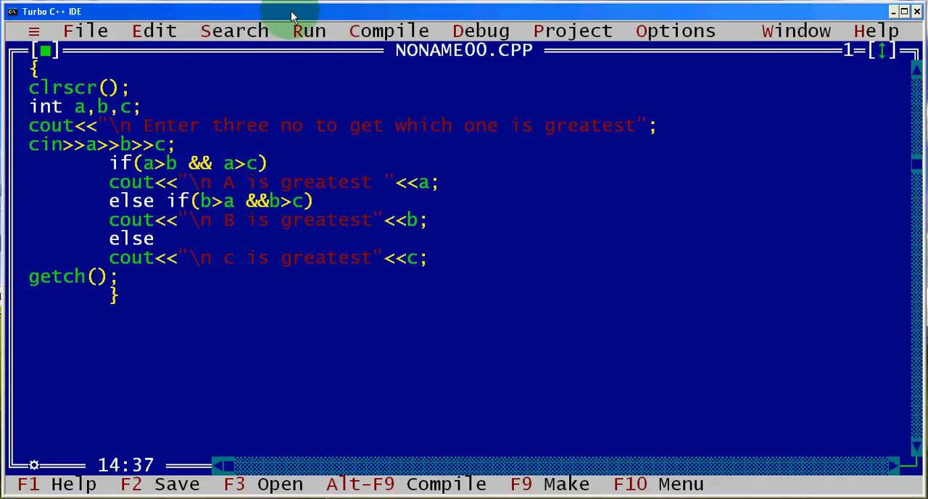